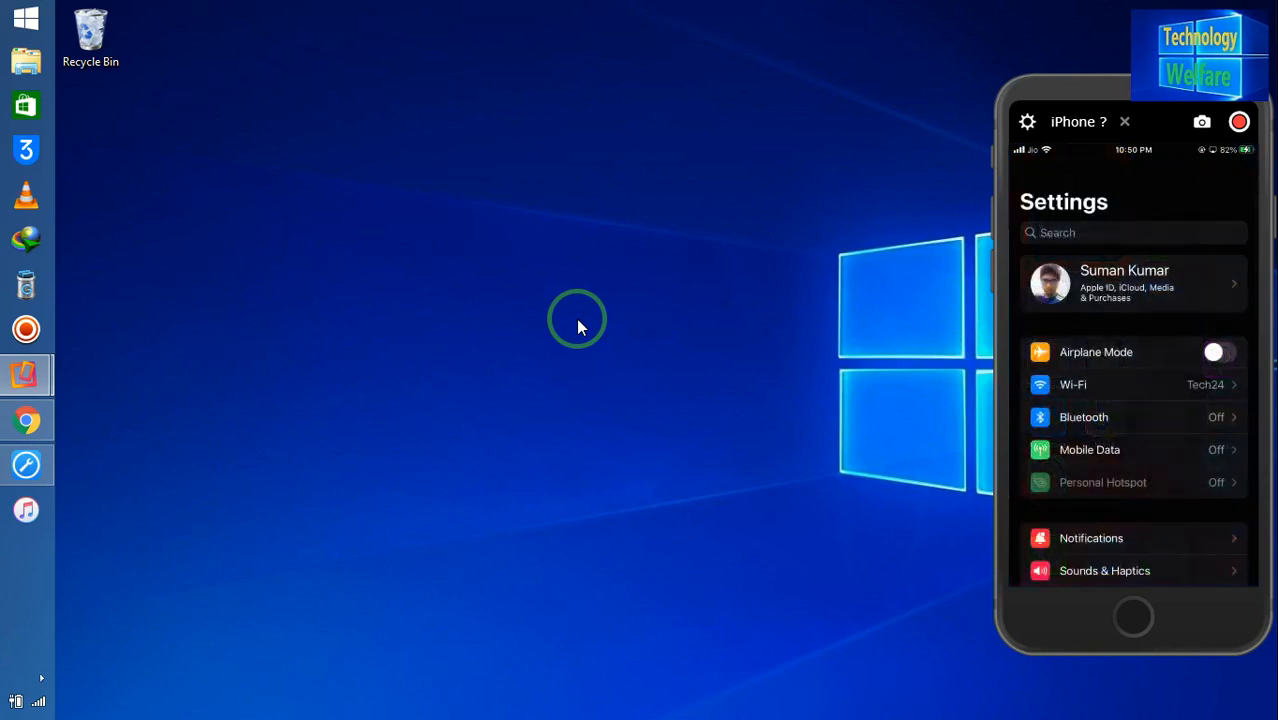
# Scroll down the mirrored iPhone Settings list and launch iMyFone Fixppo from the taskbar
pyautogui.scroll(-3)
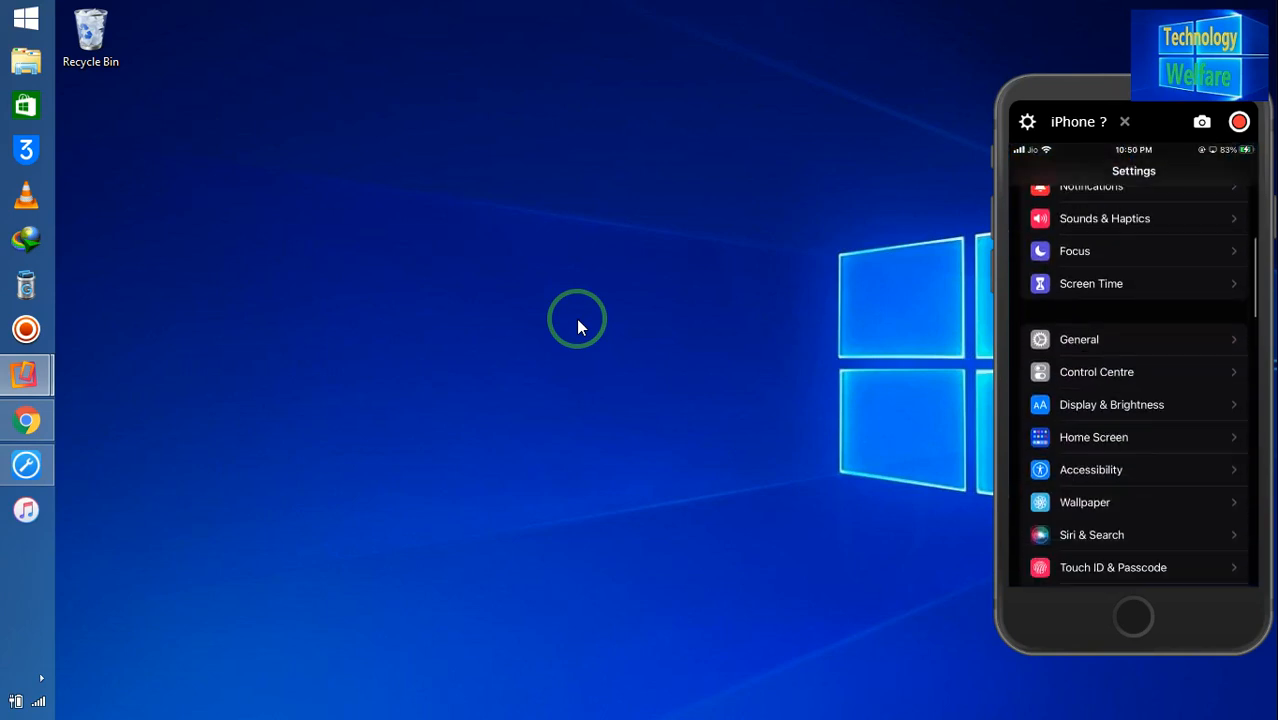
pyautogui.scroll(-3)
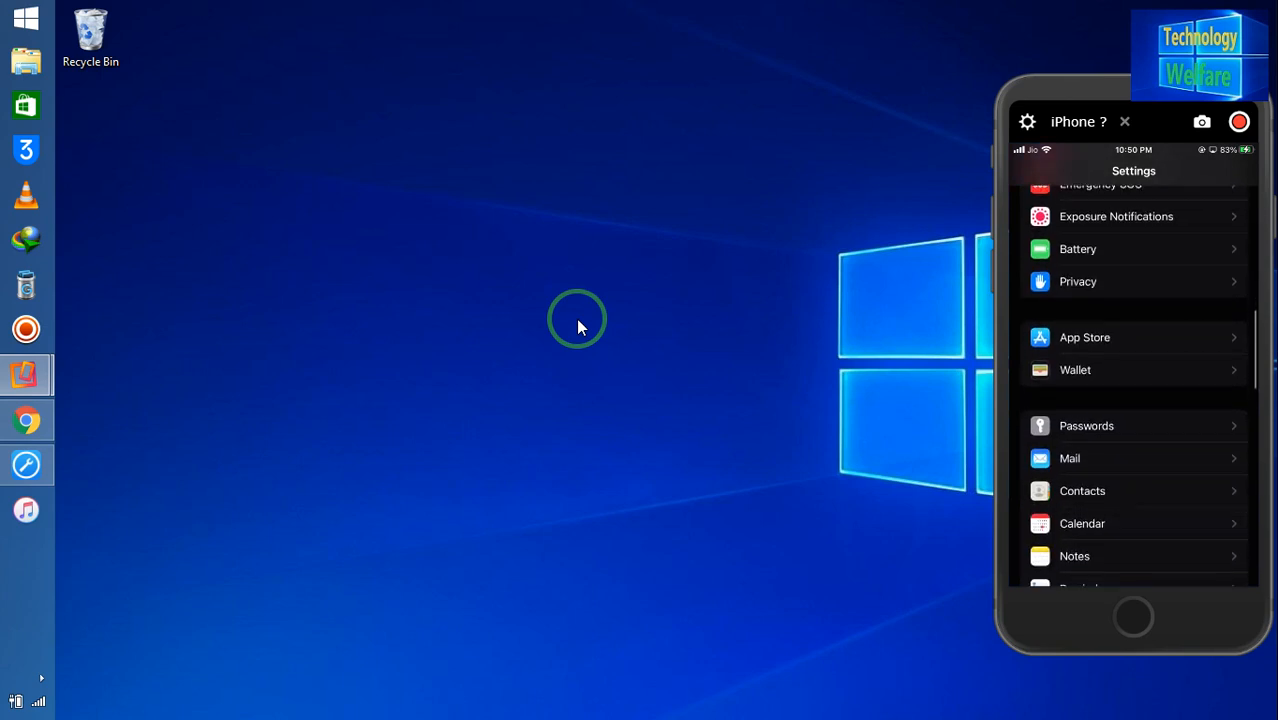
pyautogui.scroll(-3)
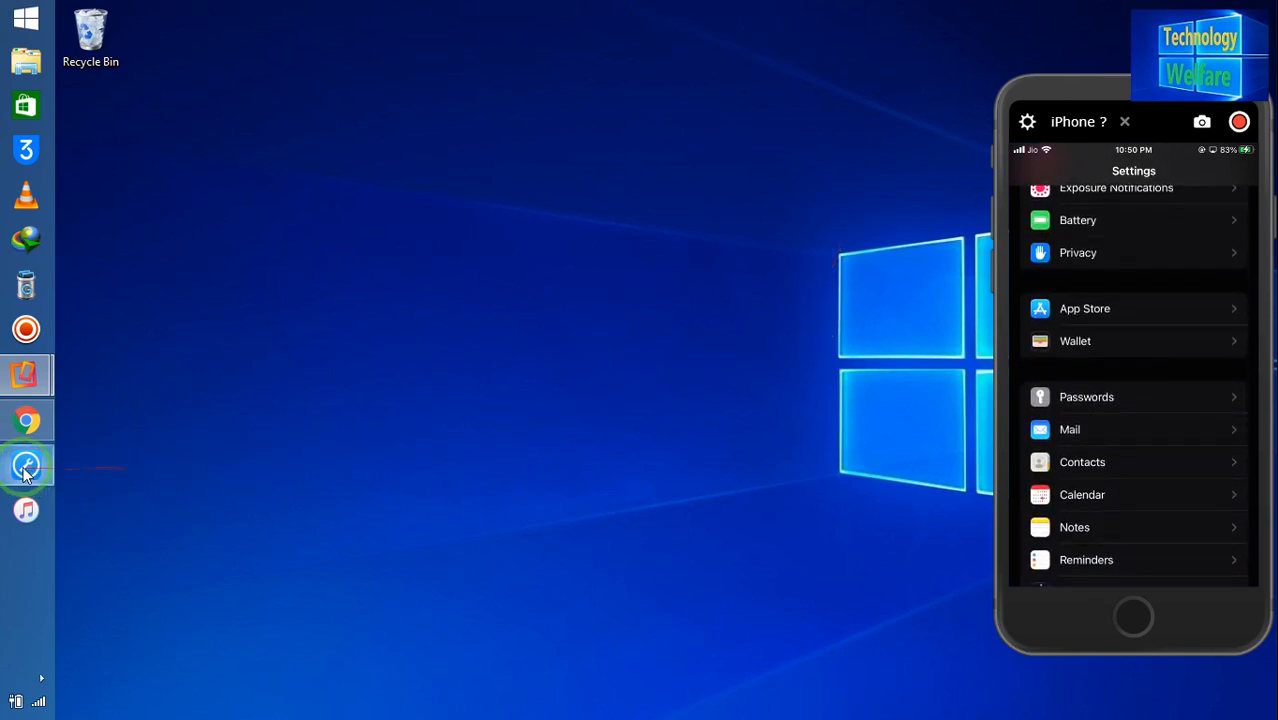
pyautogui.click(26, 460)
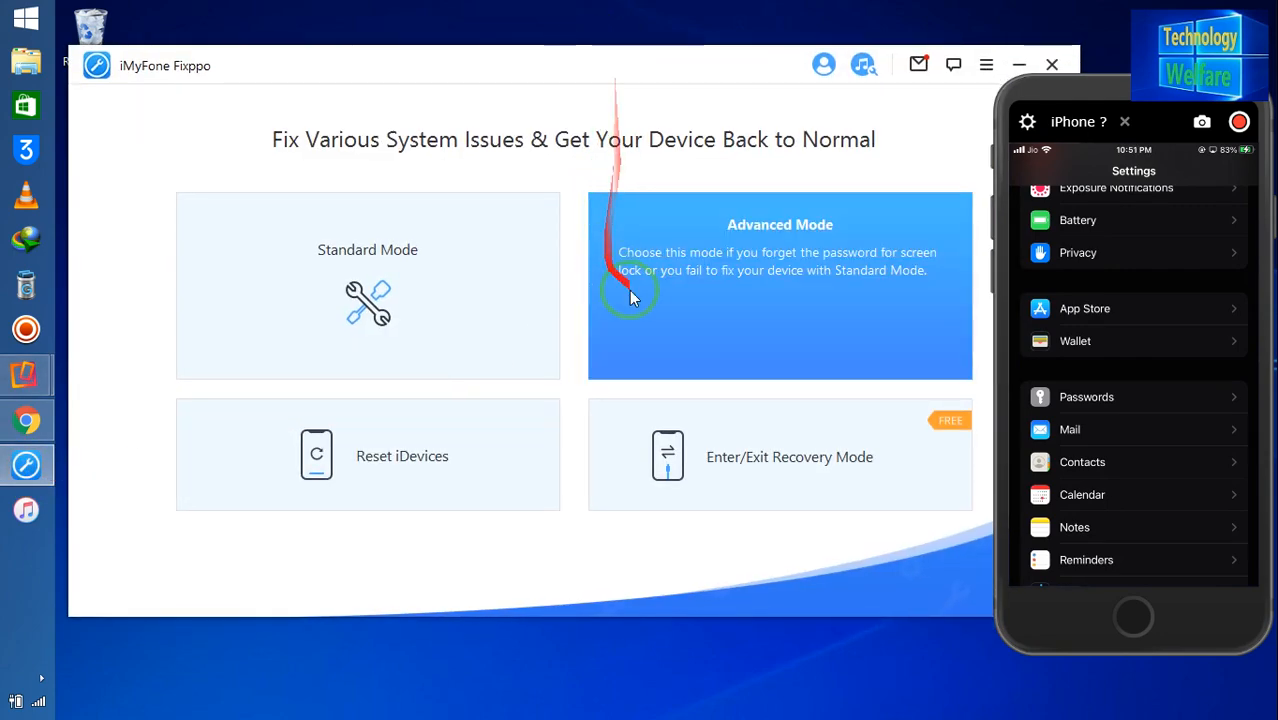
pyautogui.moveTo(544, 184)
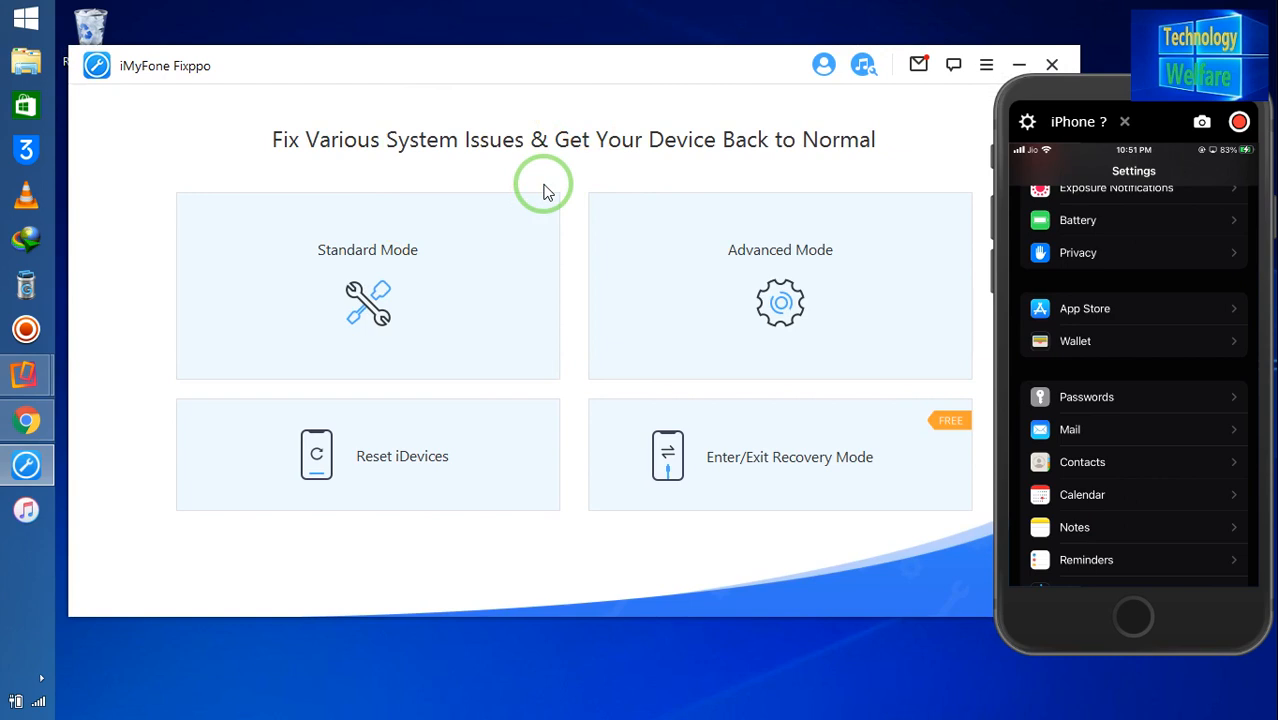
pyautogui.moveTo(592, 68)
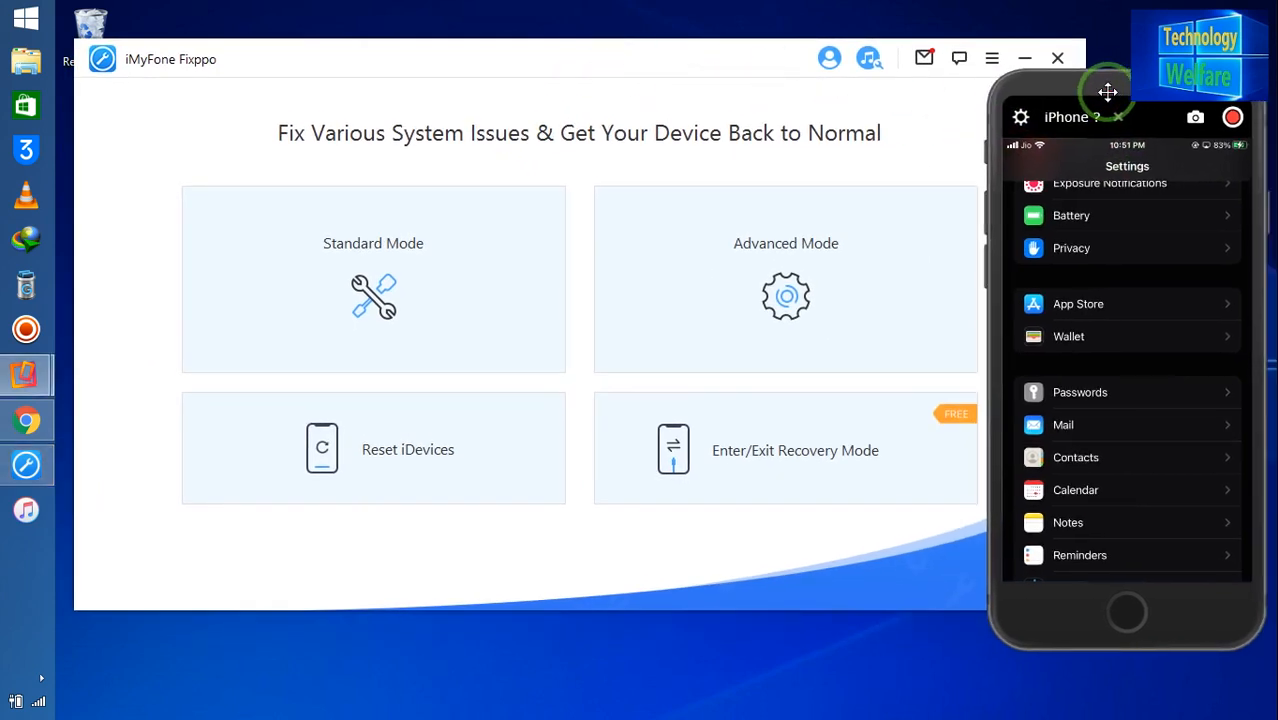
pyautogui.moveTo(1108, 100)
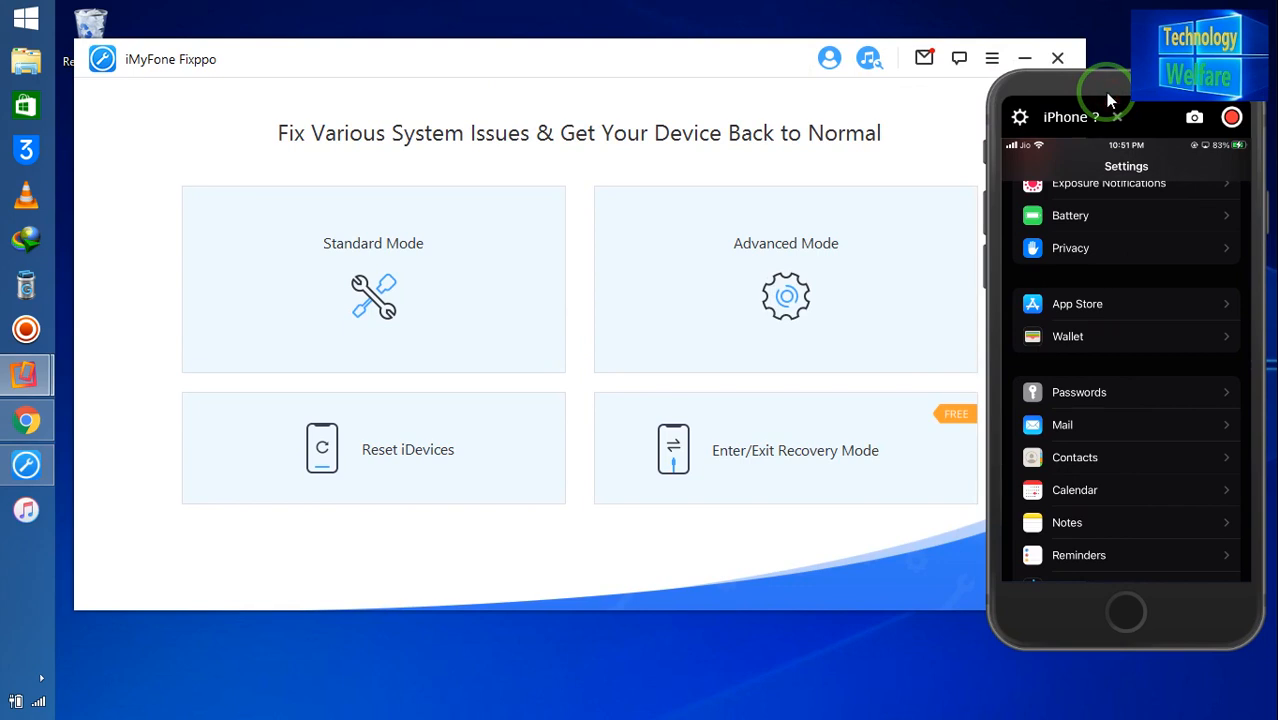
# Open General in the iPhone Settings to reach the Software Update page showing iOS 15.2.1
pyautogui.scroll(3)
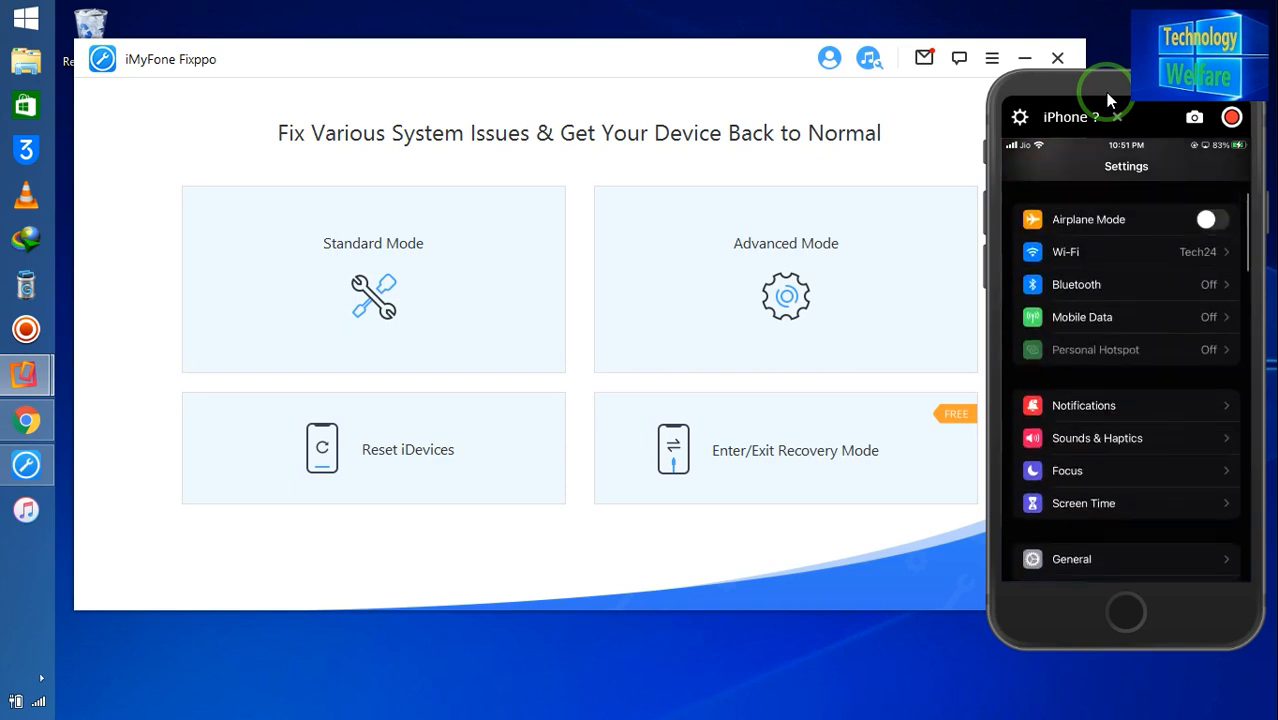
pyautogui.scroll(-3)
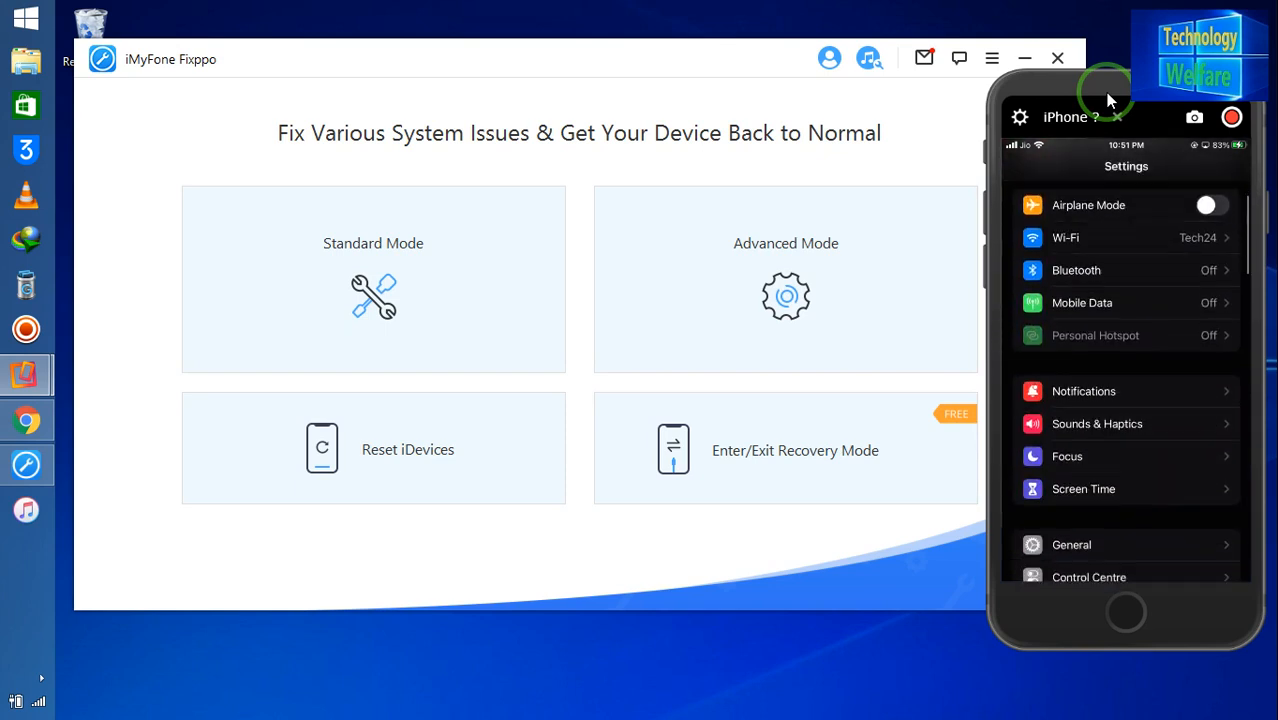
pyautogui.click(1072, 544)
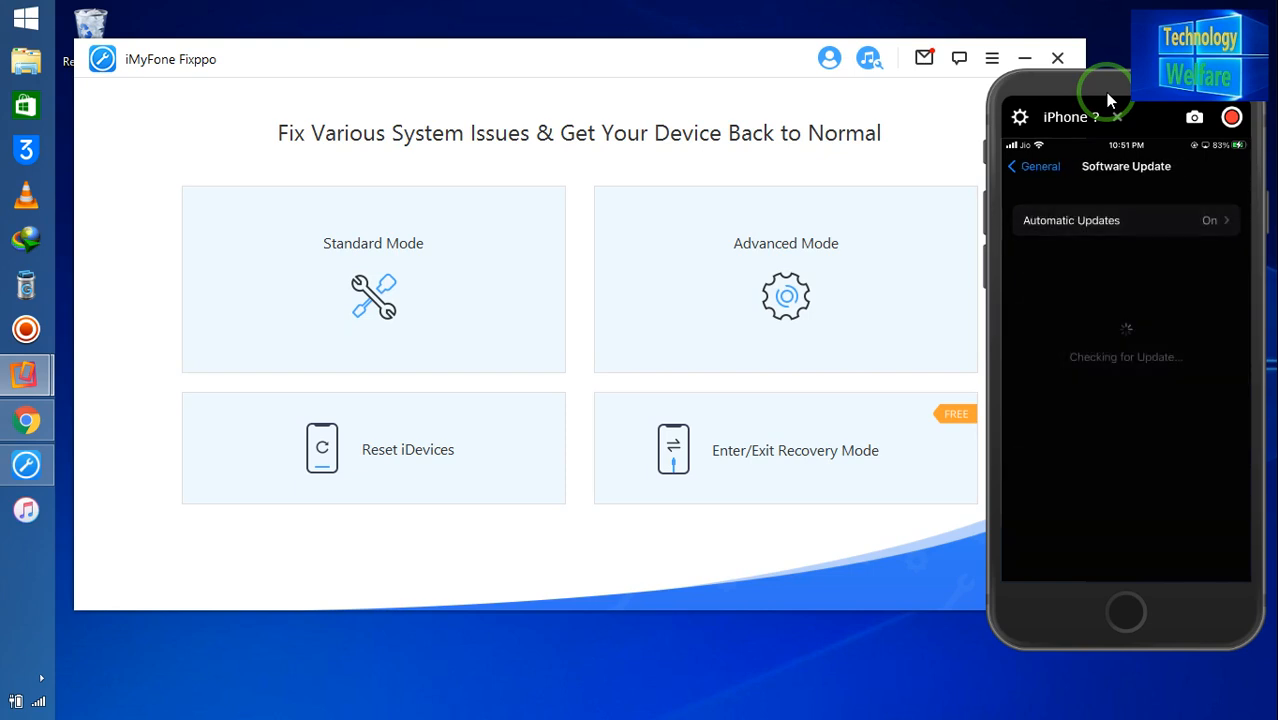
pyautogui.moveTo(908, 270)
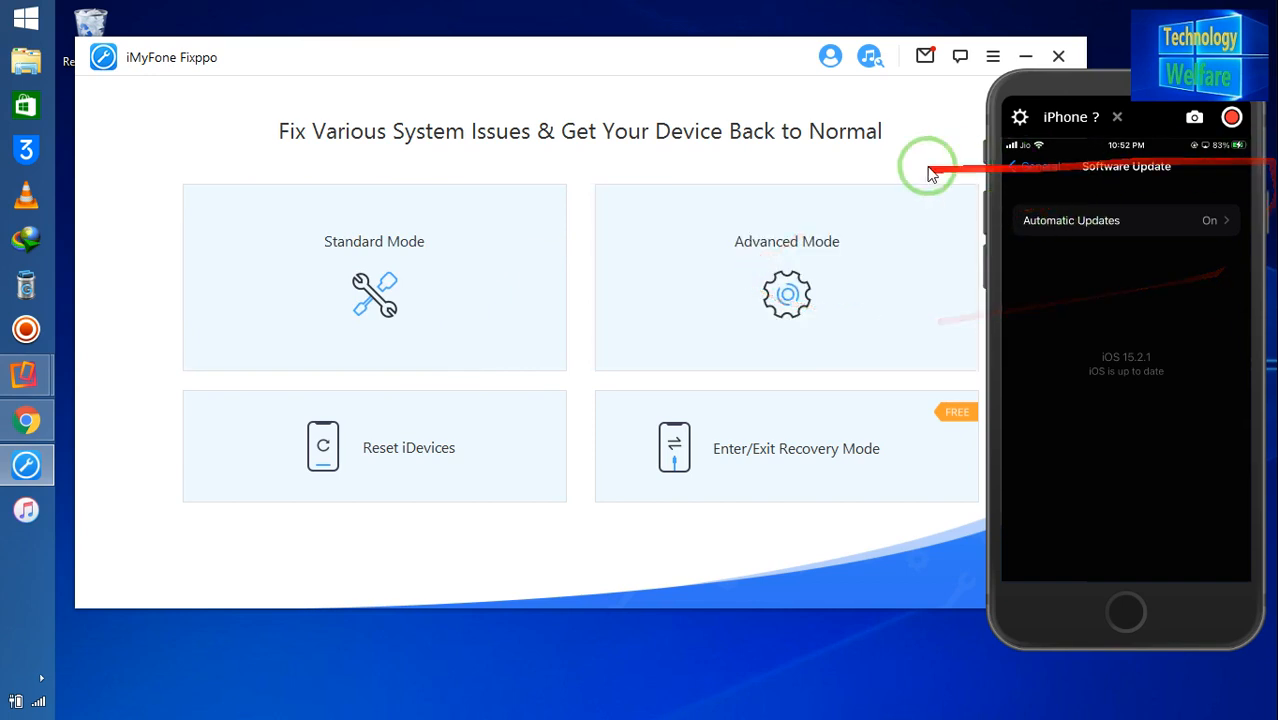
pyautogui.moveTo(862, 300)
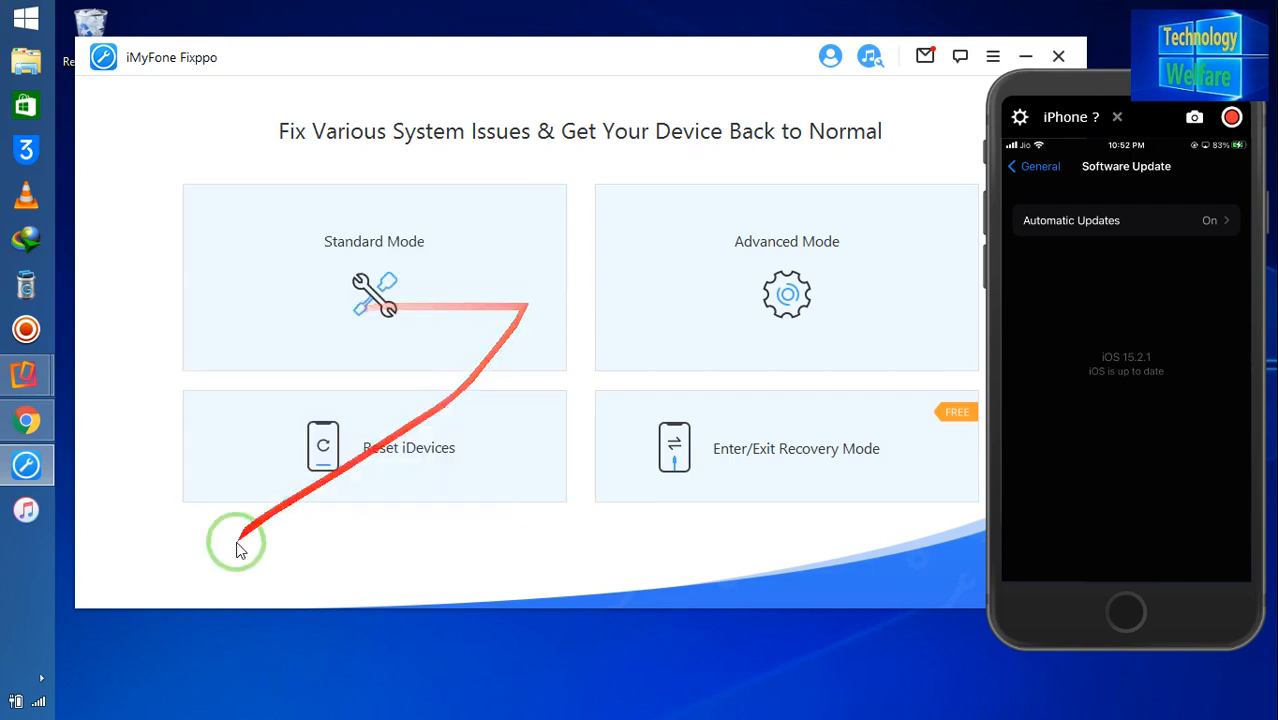
pyautogui.moveTo(478, 472)
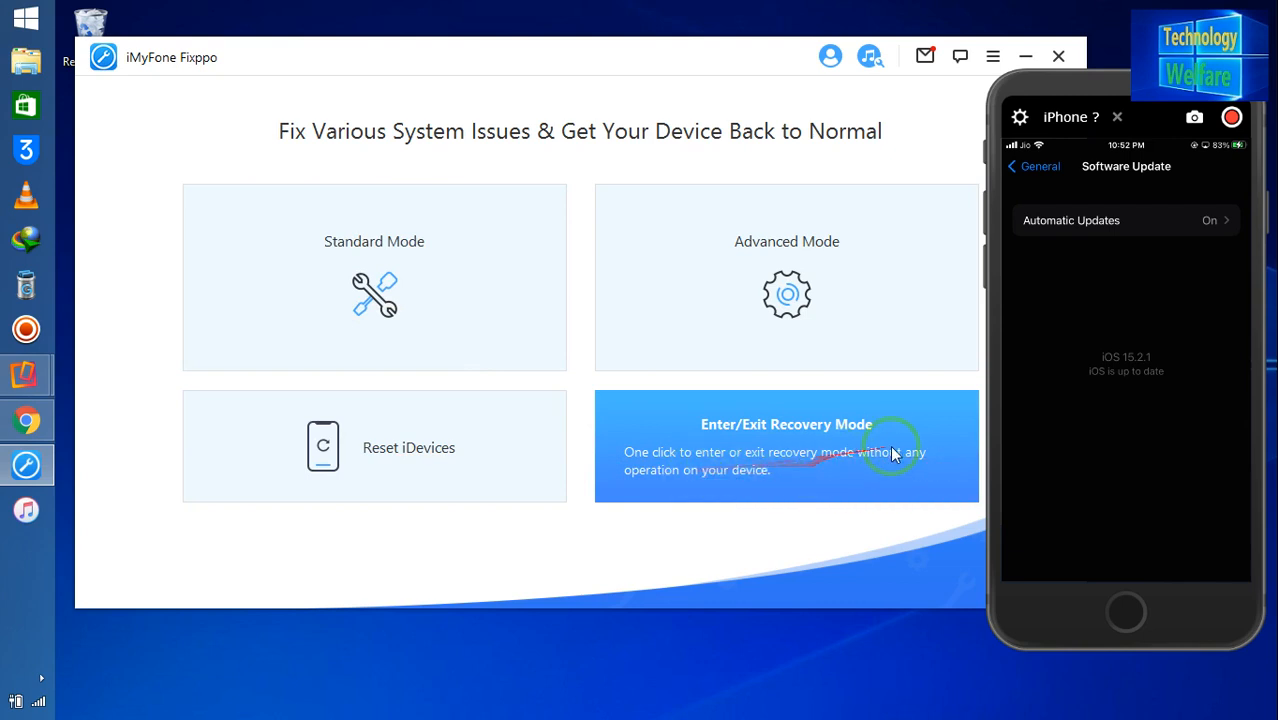
pyautogui.moveTo(824, 458)
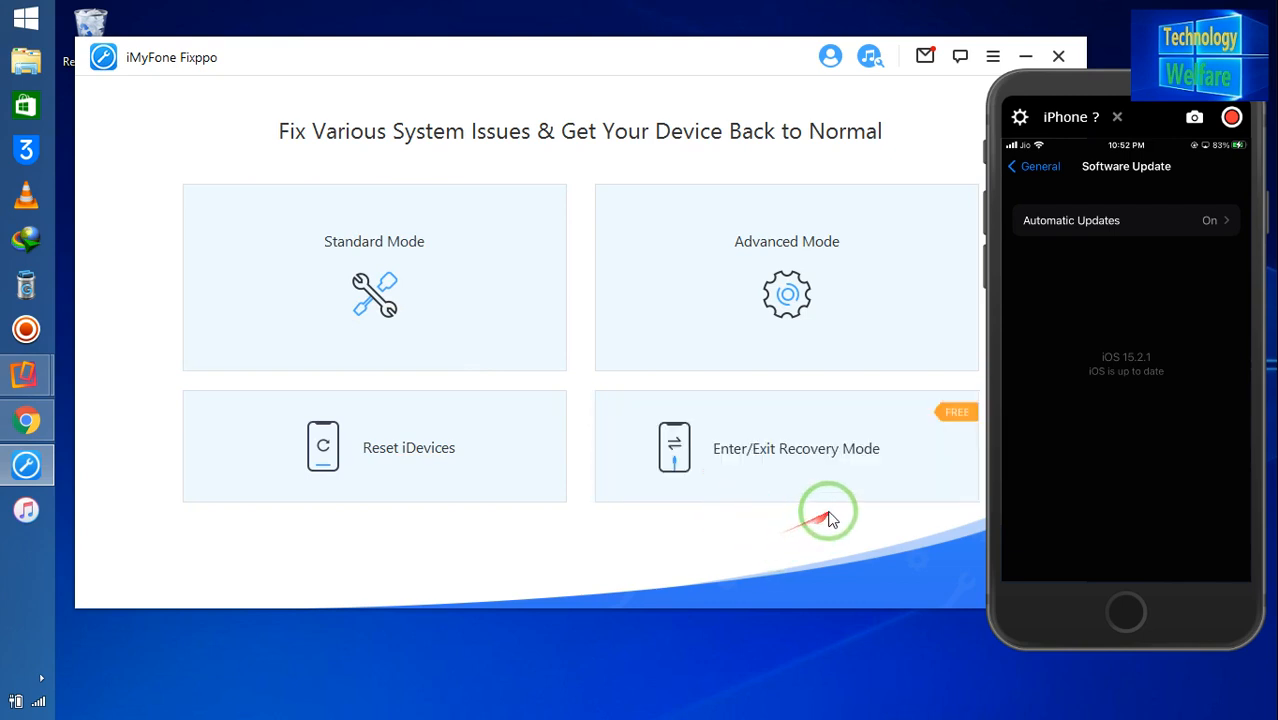
pyautogui.moveTo(750, 464)
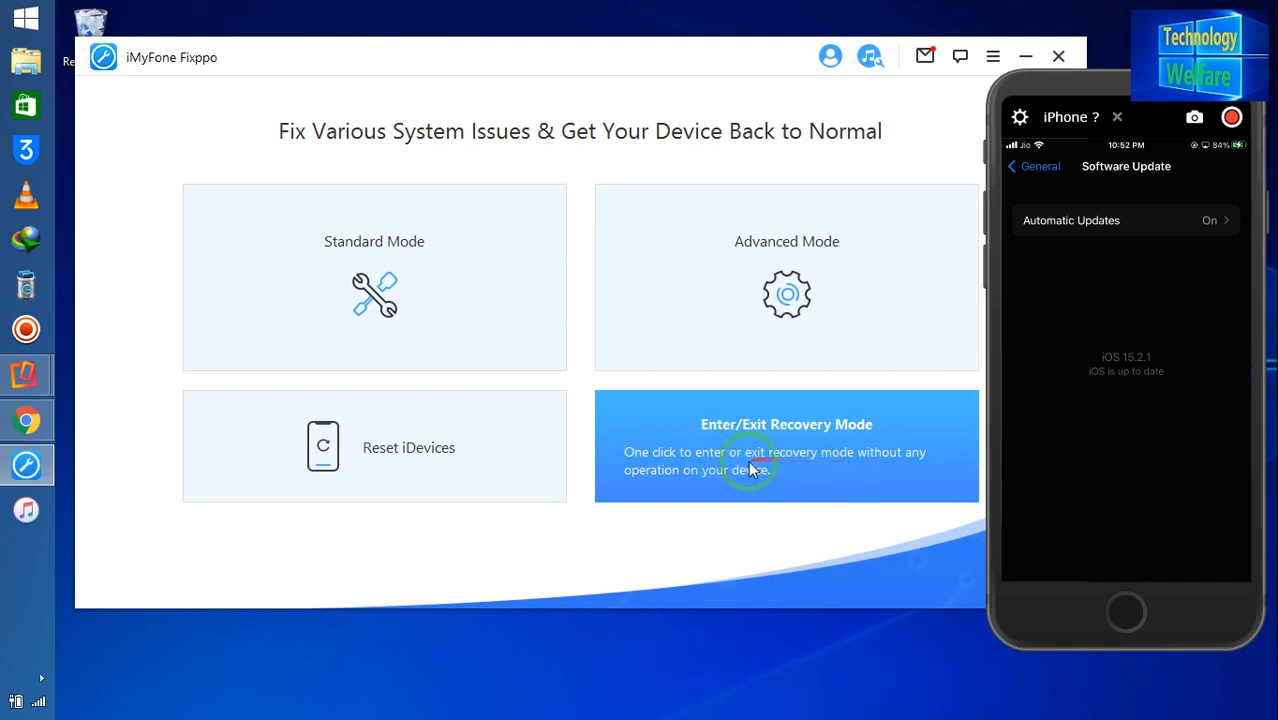
pyautogui.moveTo(696, 466)
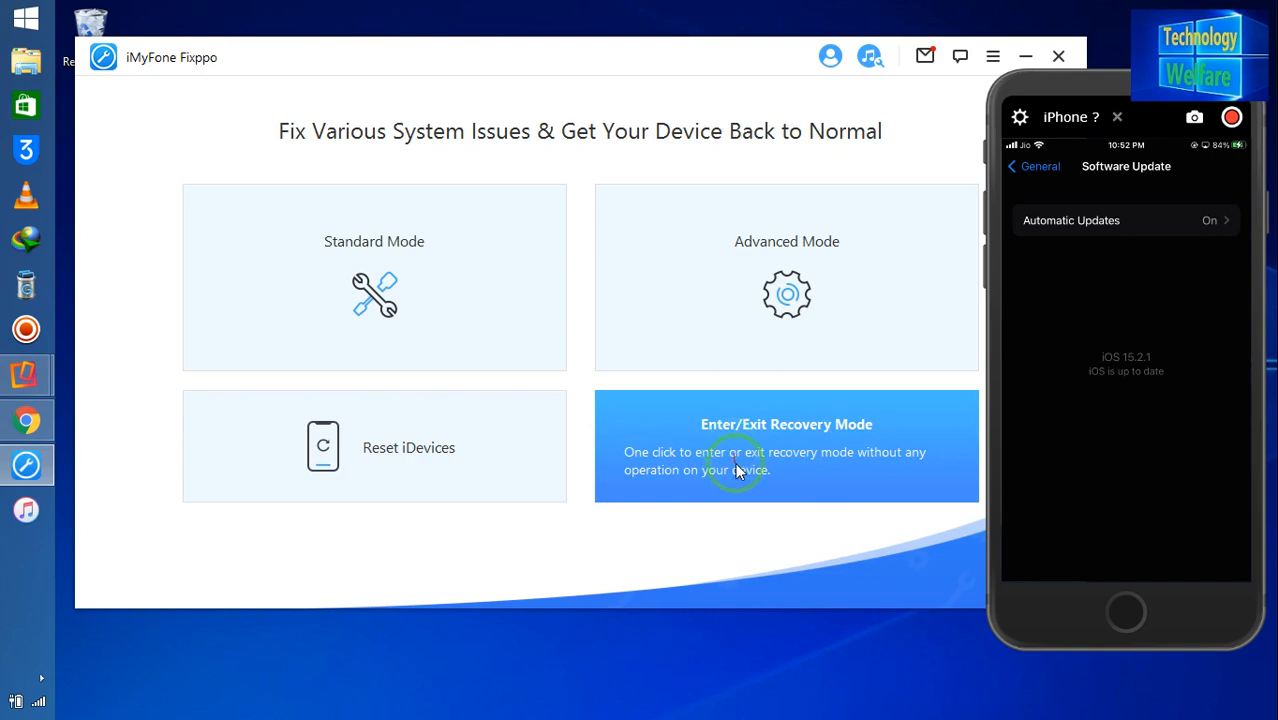
pyautogui.moveTo(660, 518)
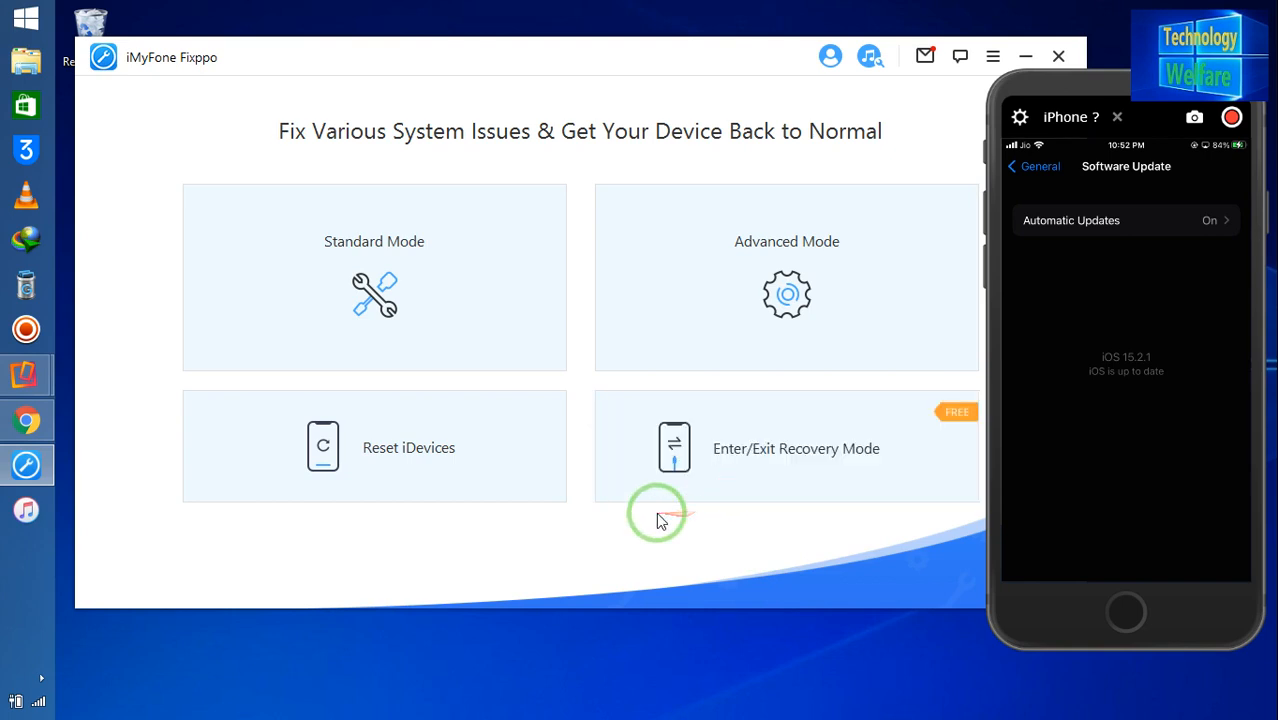
pyautogui.click(374, 278)
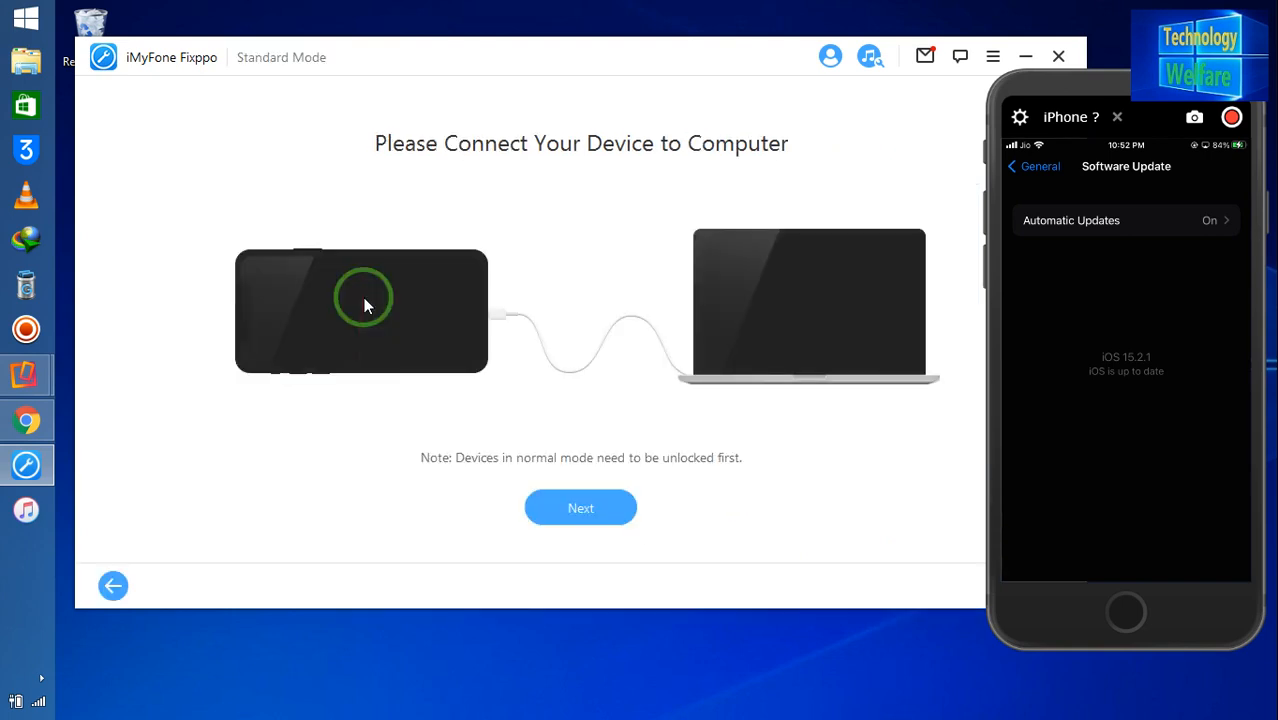
pyautogui.click(112, 586)
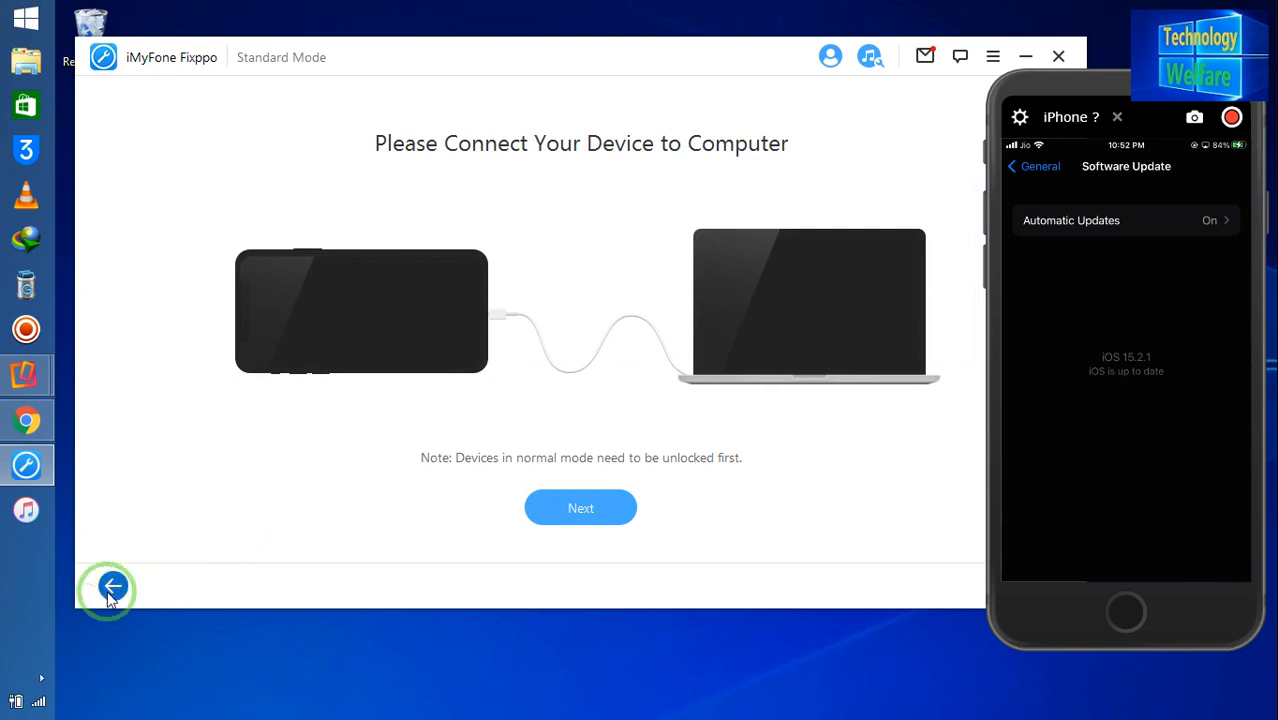
pyautogui.click(110, 590)
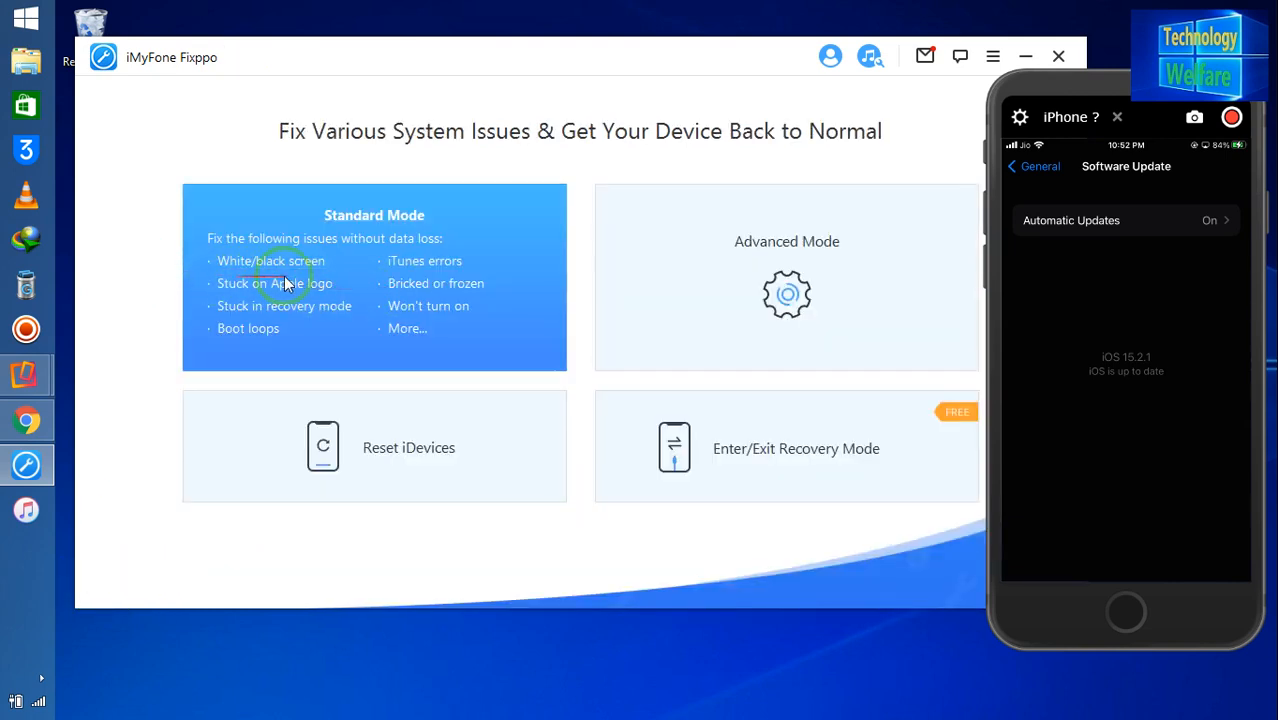
pyautogui.moveTo(252, 282)
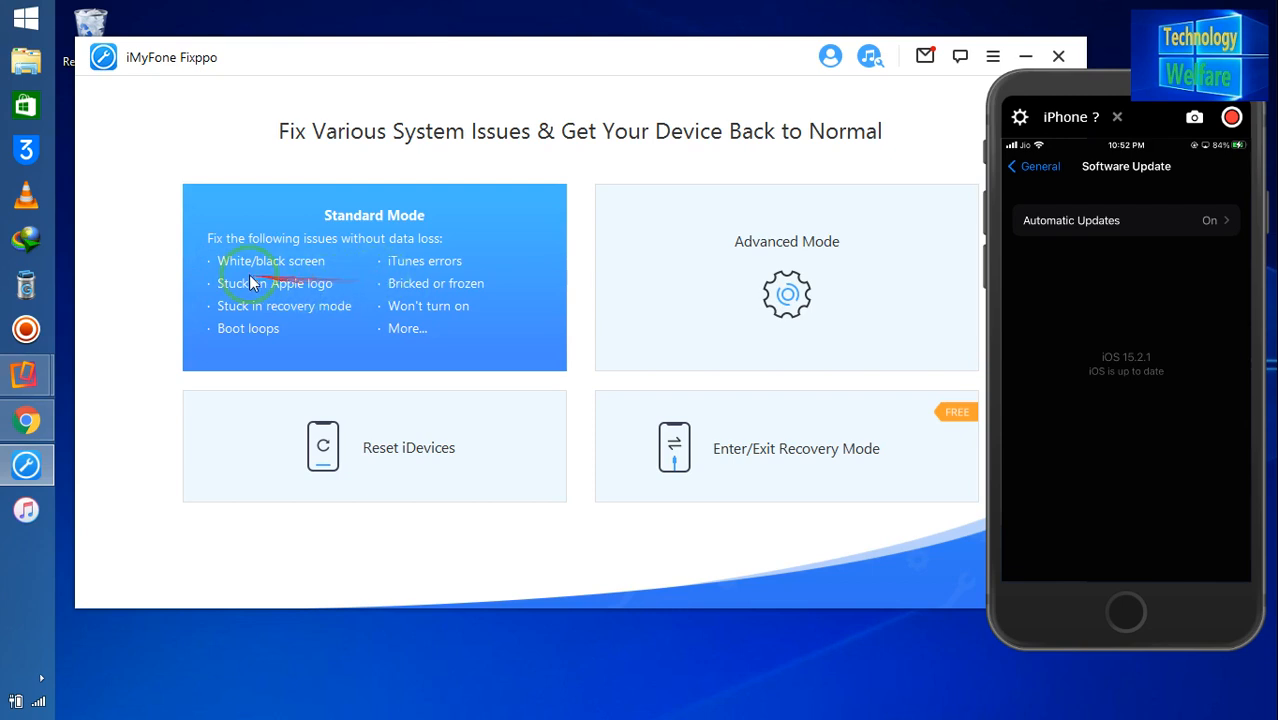
pyautogui.moveTo(370, 300)
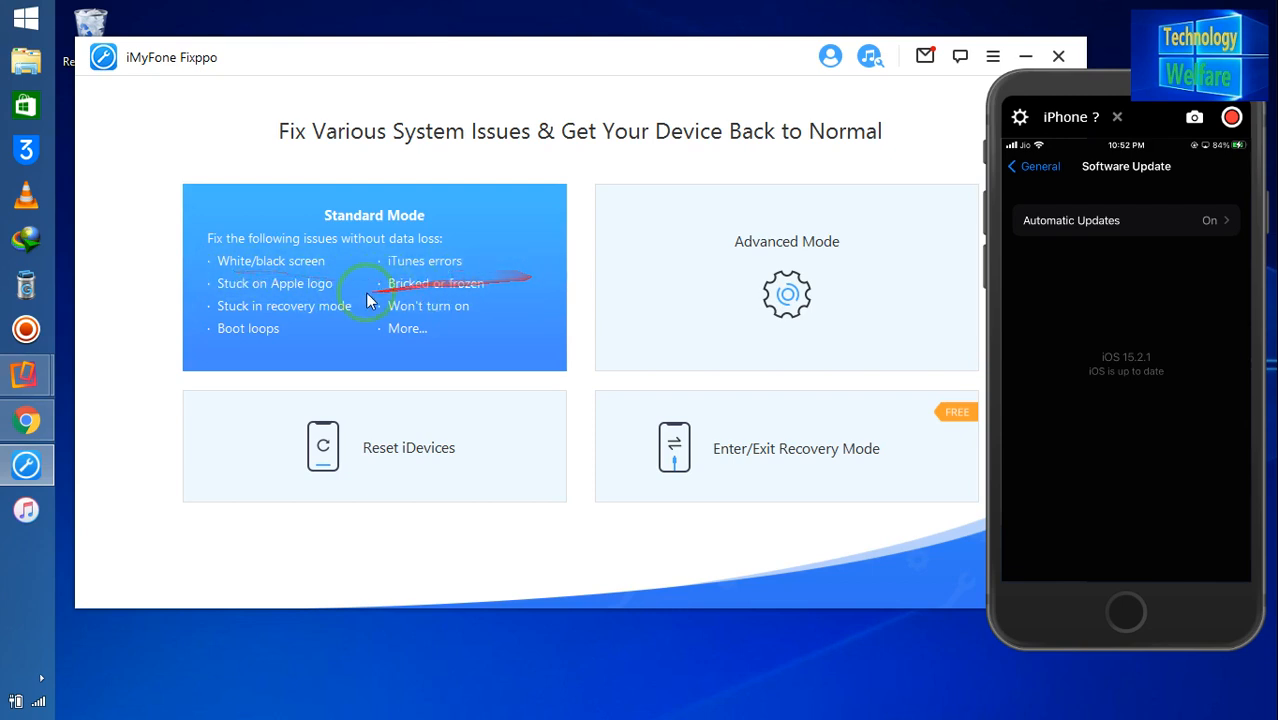
pyautogui.moveTo(330, 290)
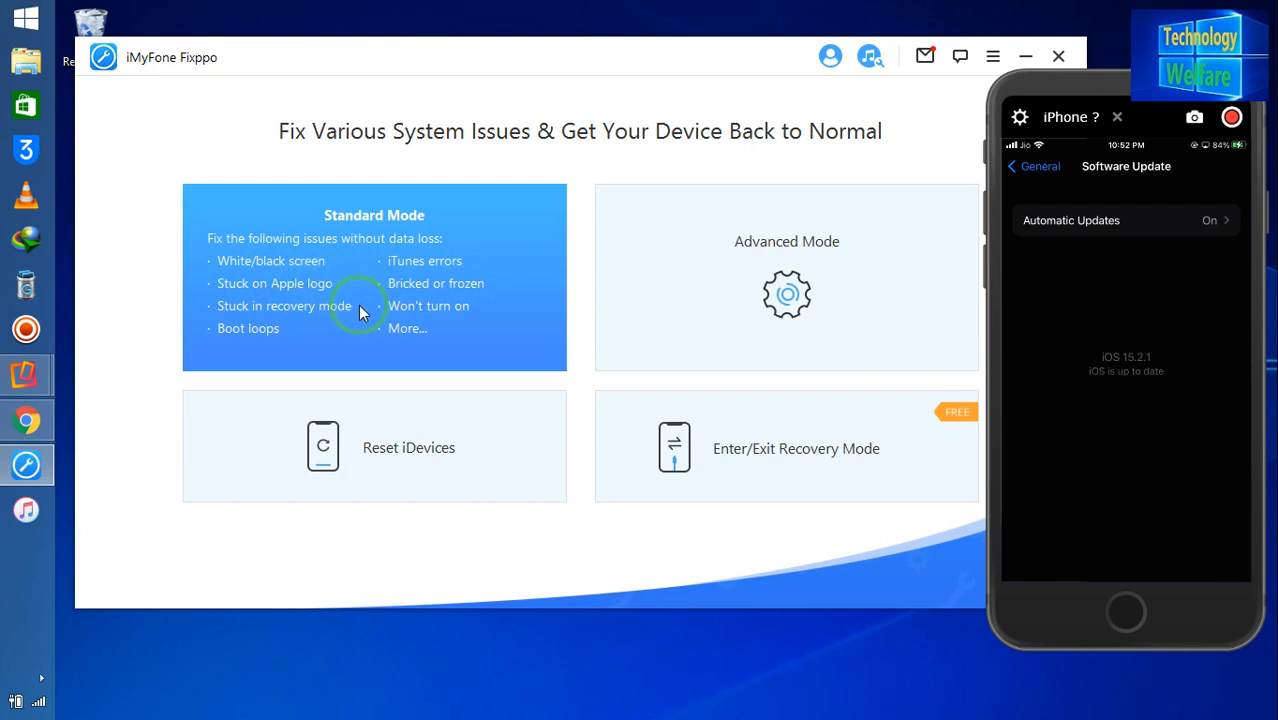
pyautogui.moveTo(332, 322)
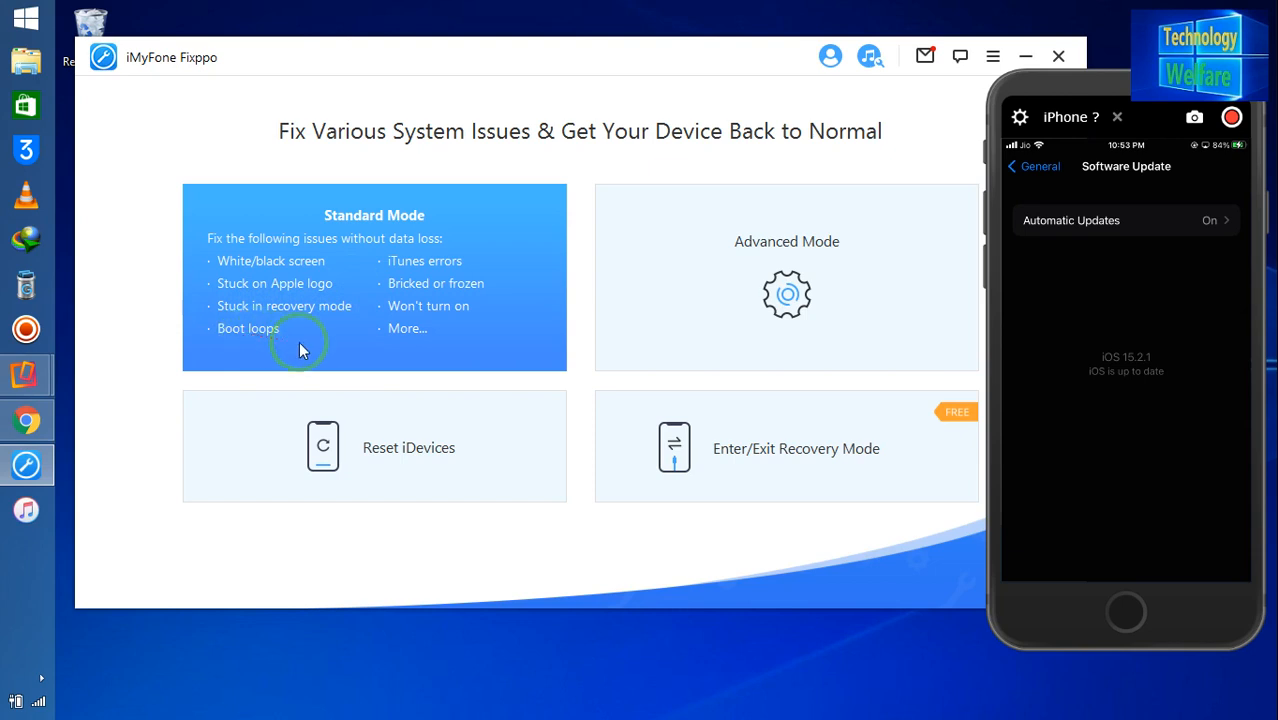
pyautogui.moveTo(440, 314)
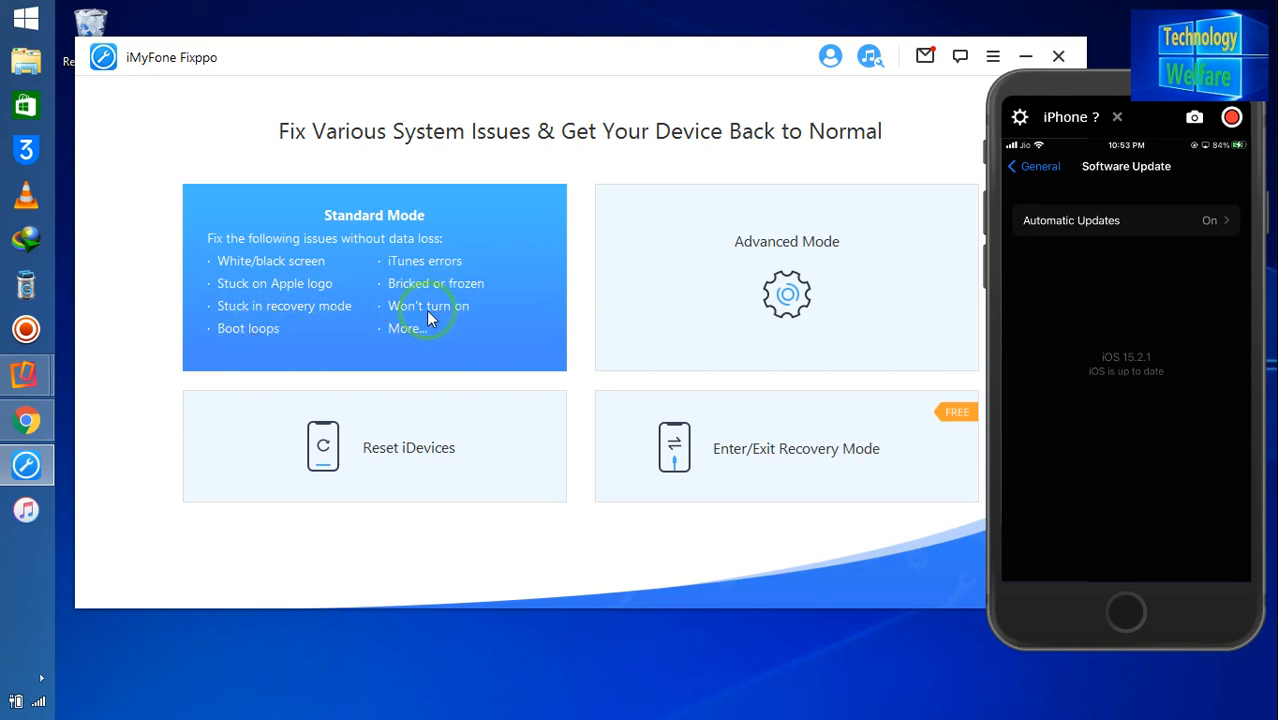
pyautogui.moveTo(454, 314)
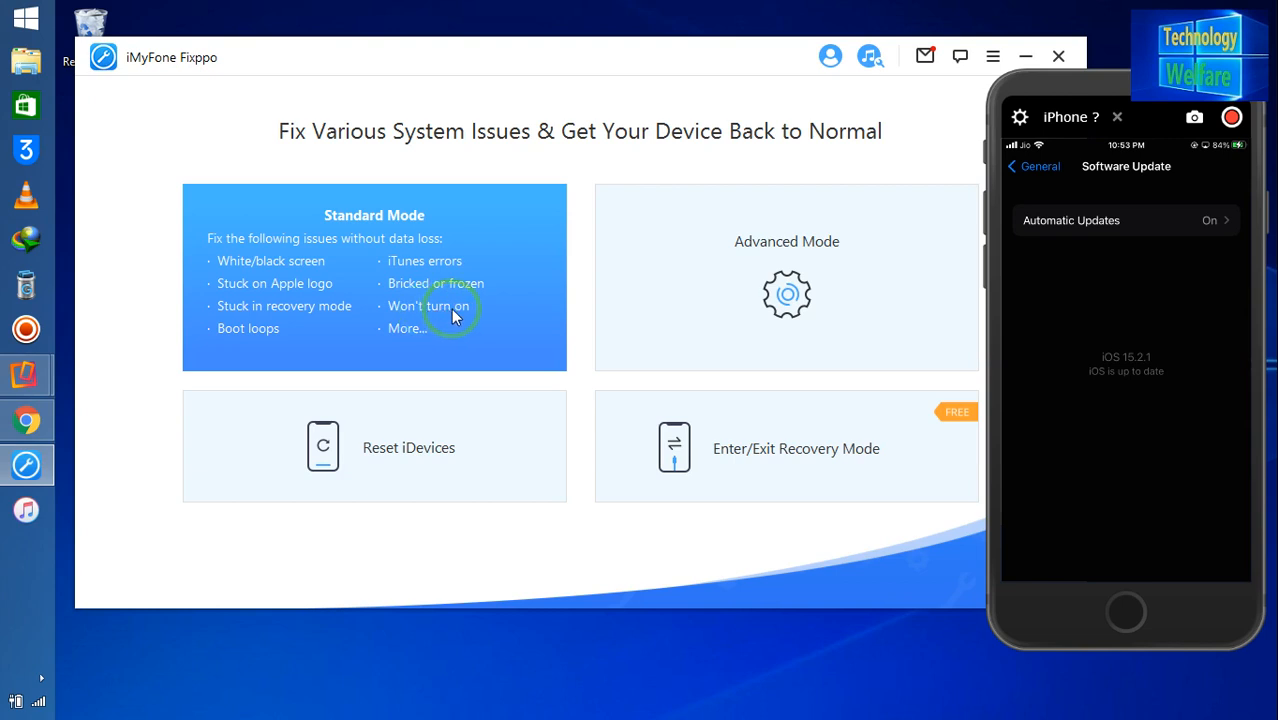
pyautogui.moveTo(400, 290)
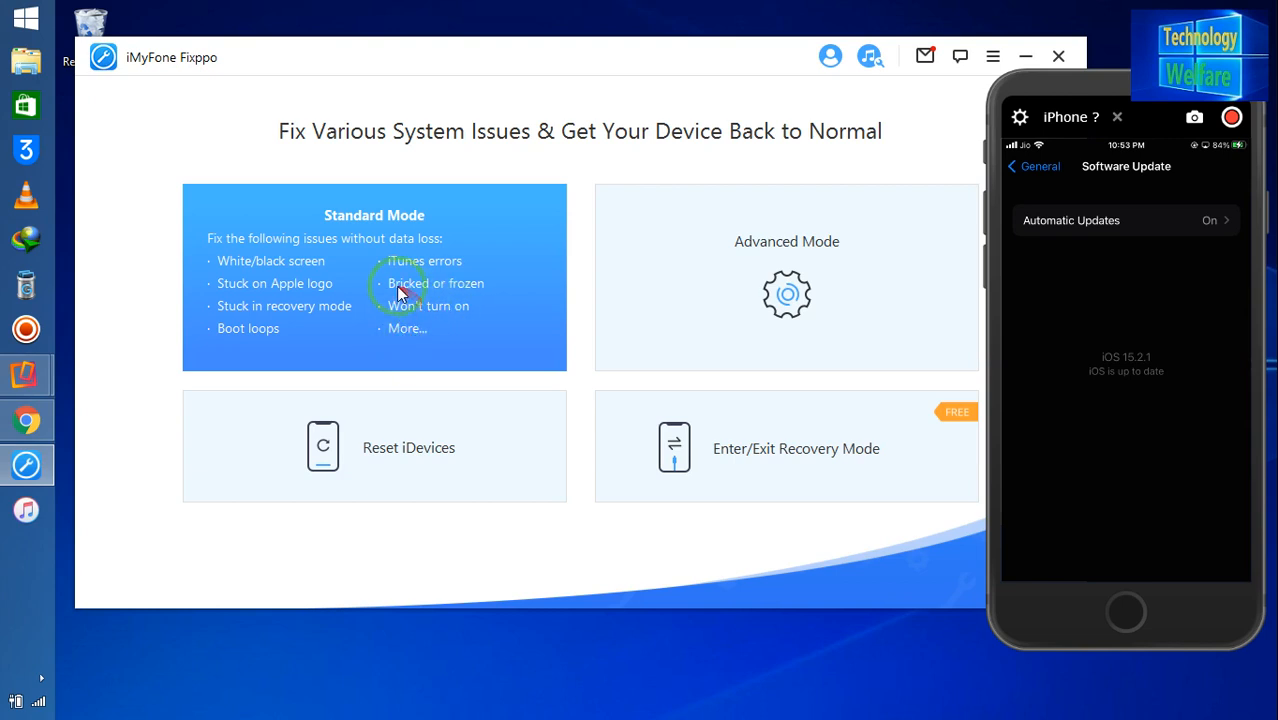
pyautogui.moveTo(488, 290)
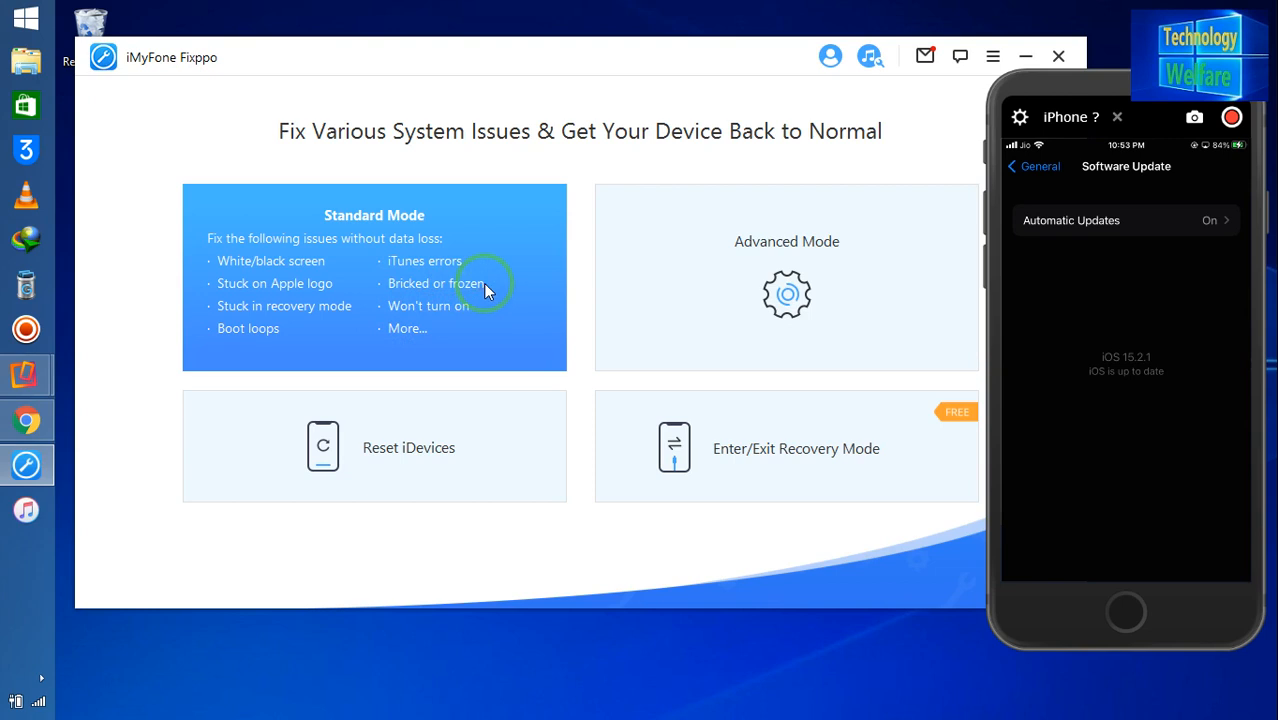
pyautogui.moveTo(396, 336)
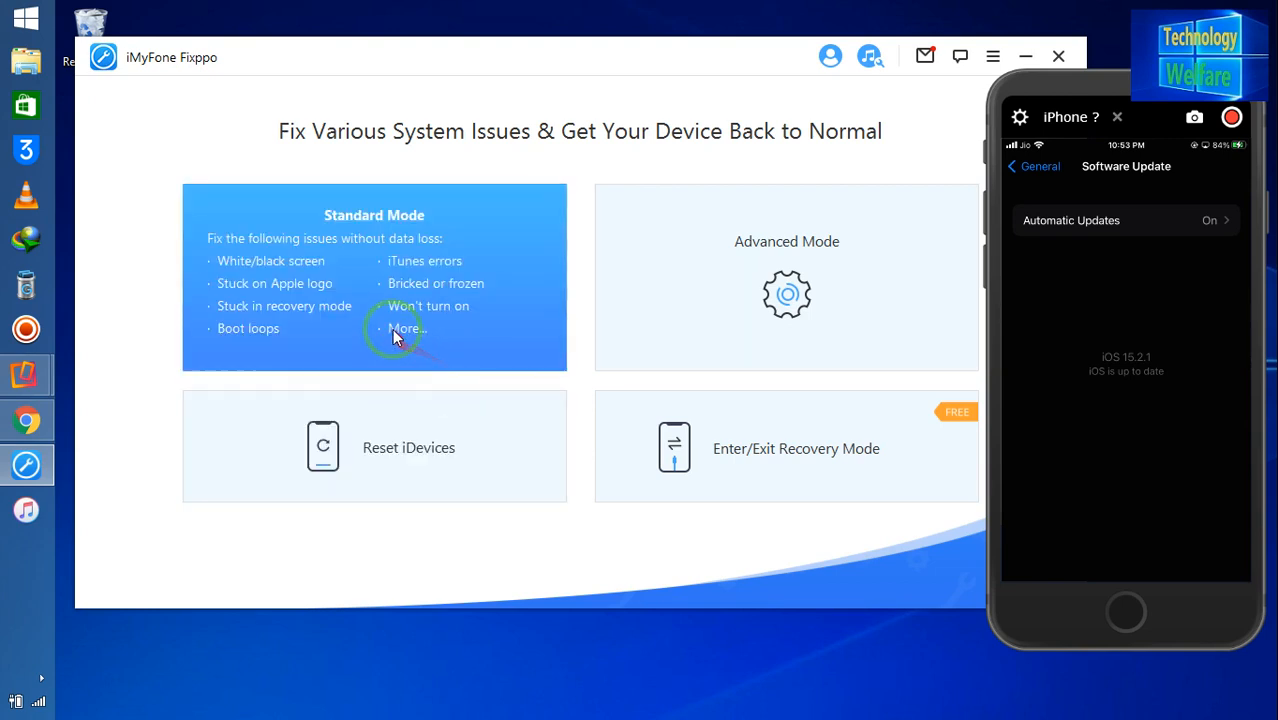
# Start a Standard Mode repair so the device connection step appears
pyautogui.click(374, 280)
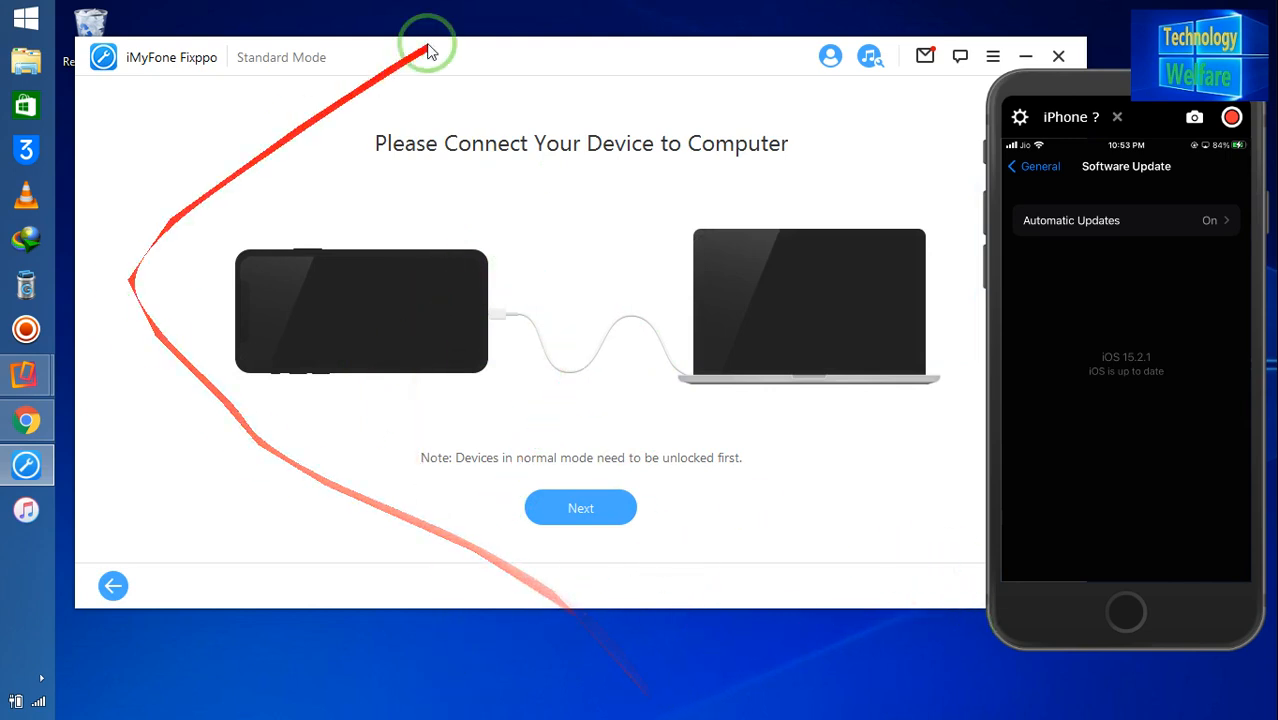
# Continue past device connection and choose firmware 15.2 for the iPhone 7 (Global)
pyautogui.click(580, 508)
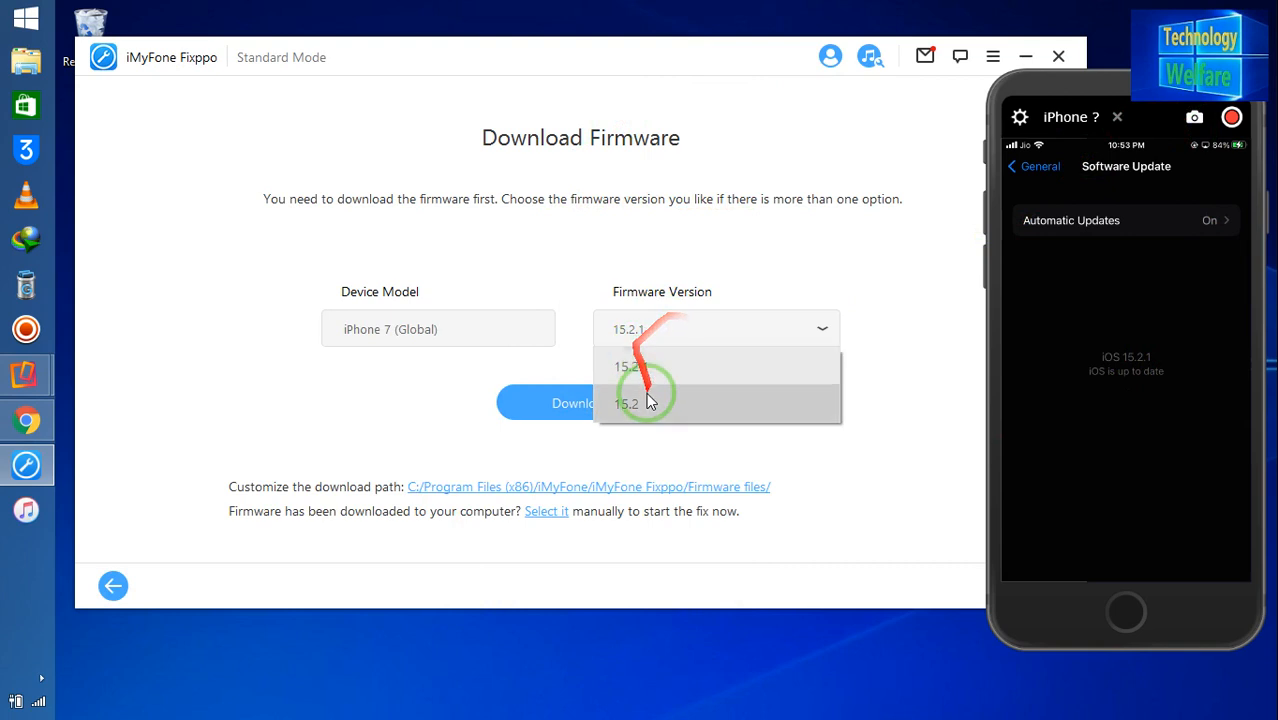
pyautogui.click(636, 404)
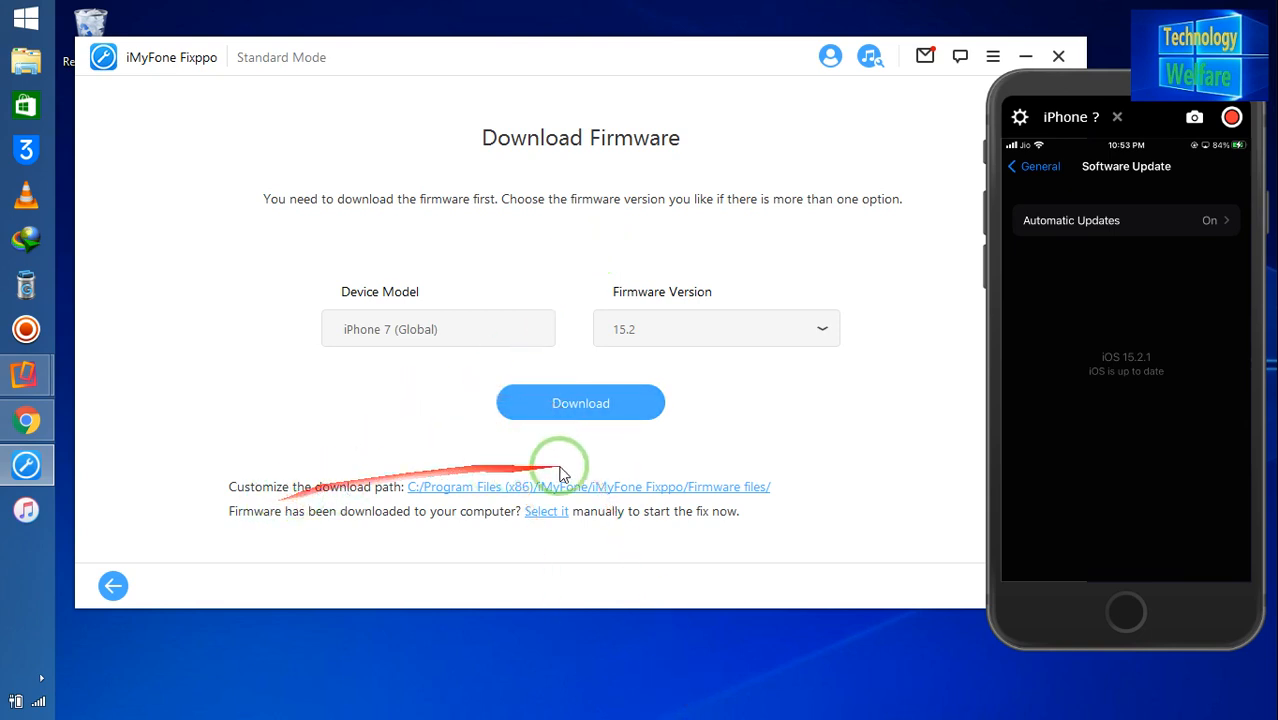
pyautogui.moveTo(630, 548)
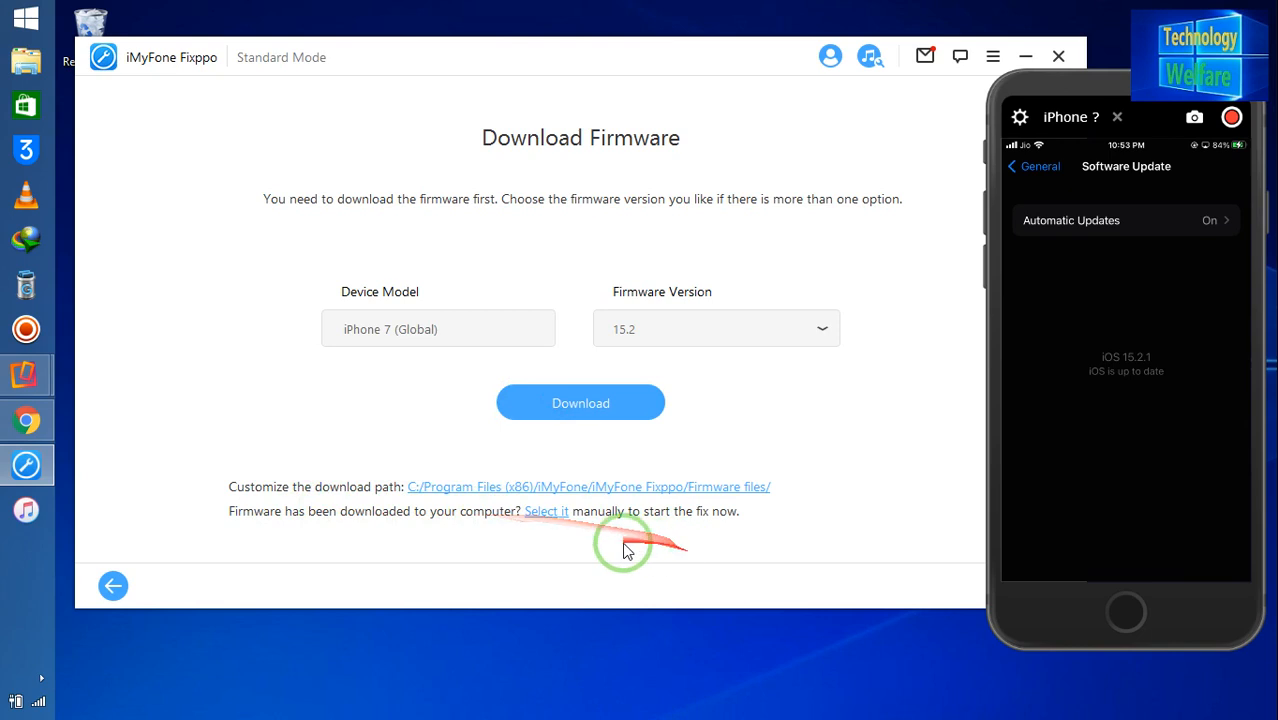
pyautogui.moveTo(684, 568)
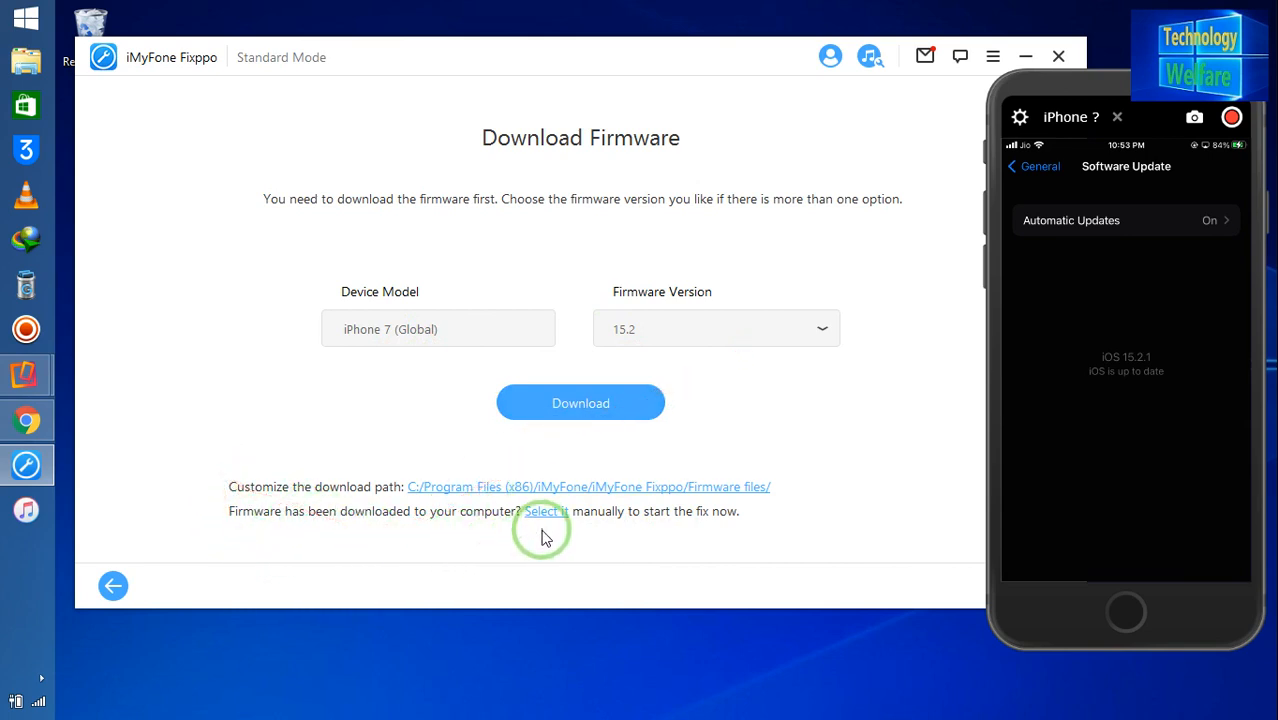
pyautogui.moveTo(536, 518)
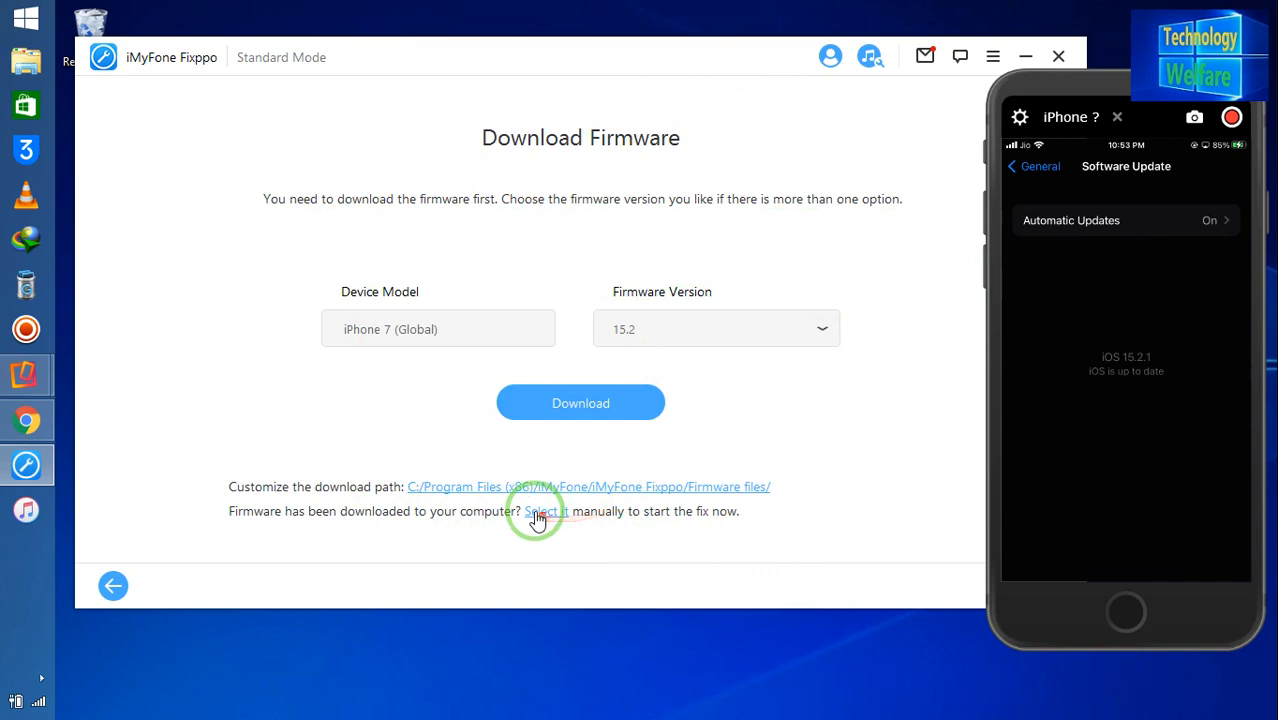
pyautogui.click(546, 512)
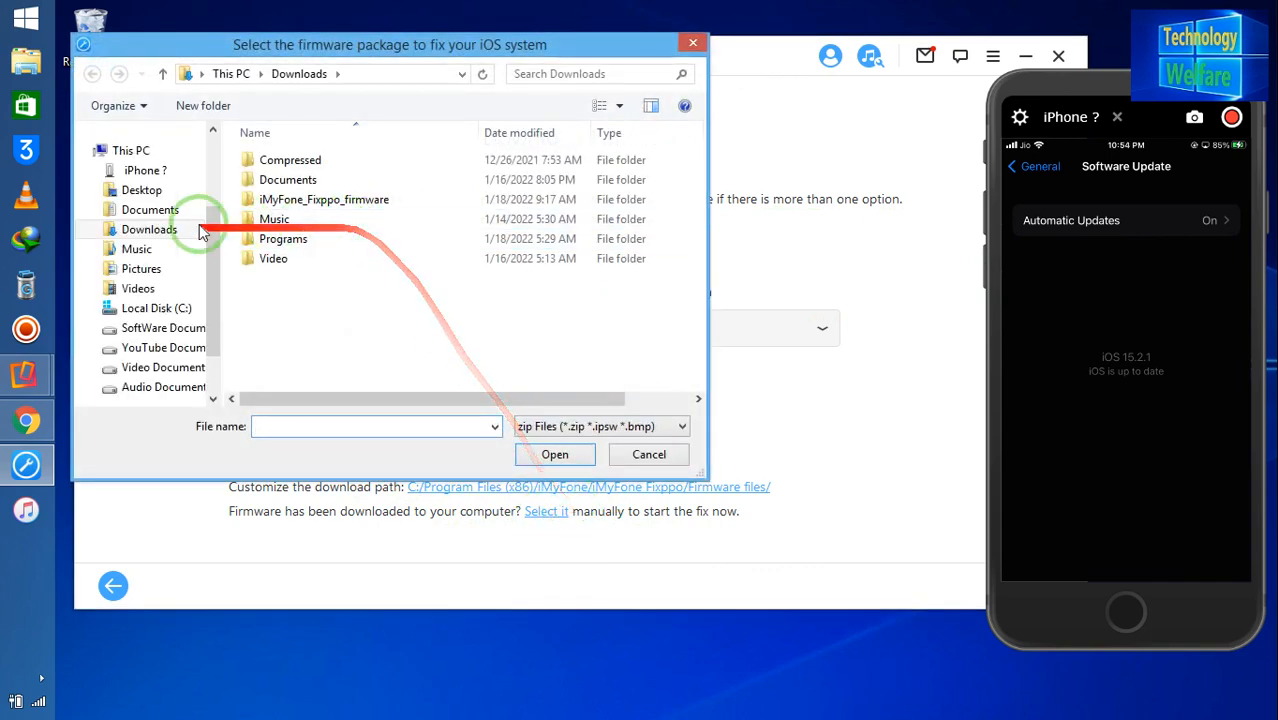
pyautogui.moveTo(324, 462)
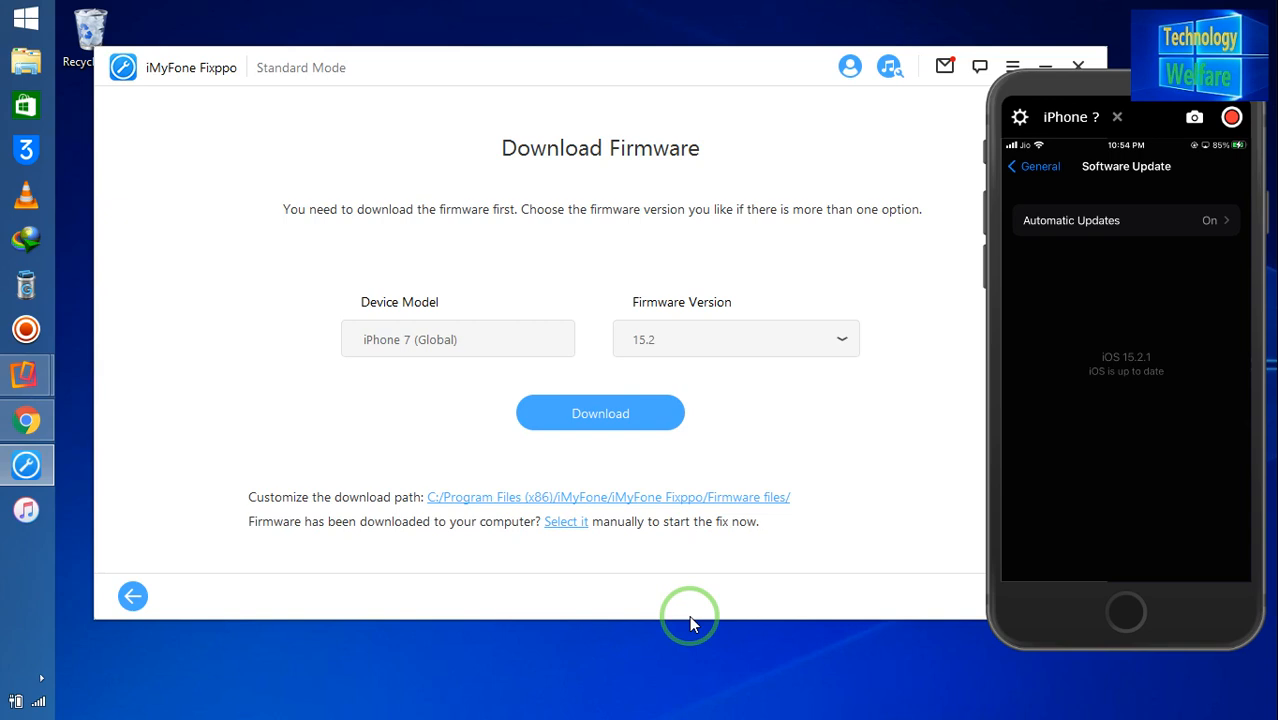
pyautogui.moveTo(744, 192)
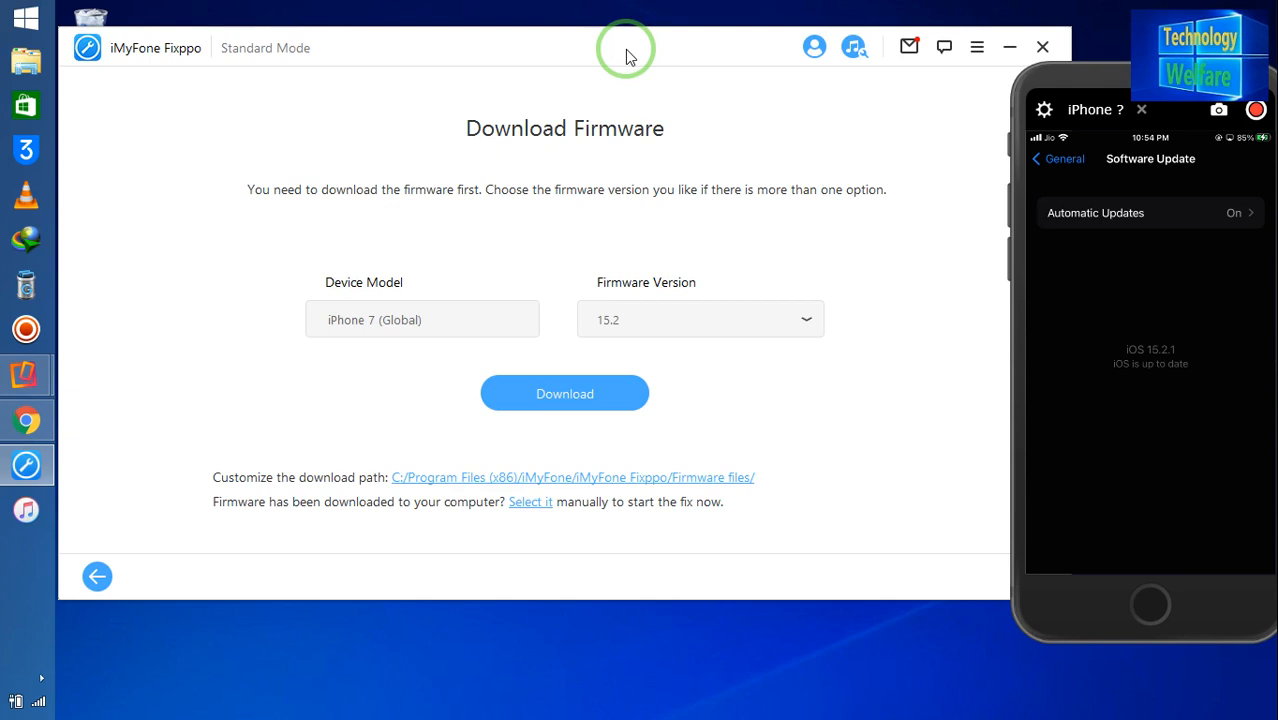
pyautogui.moveTo(646, 18)
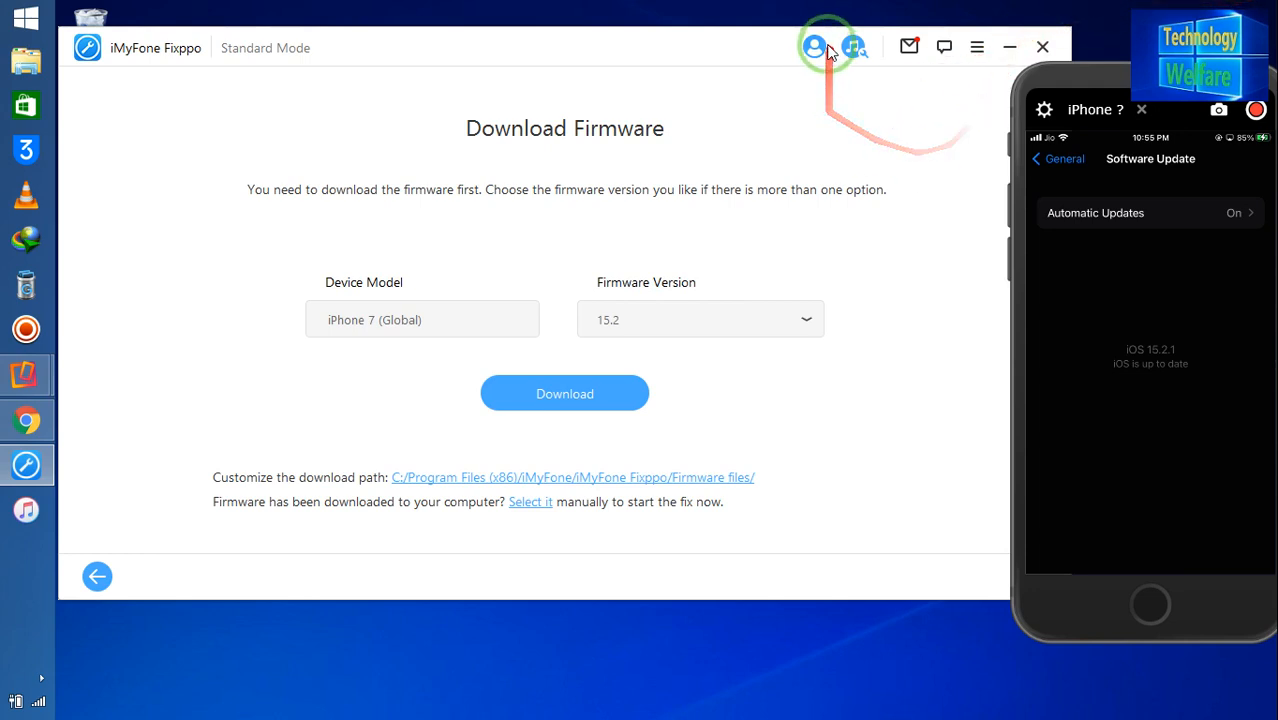
# Start the iTunes repair and move its 'Detecting iTunes' window aside from the Download Firmware step
pyautogui.click(564, 392)
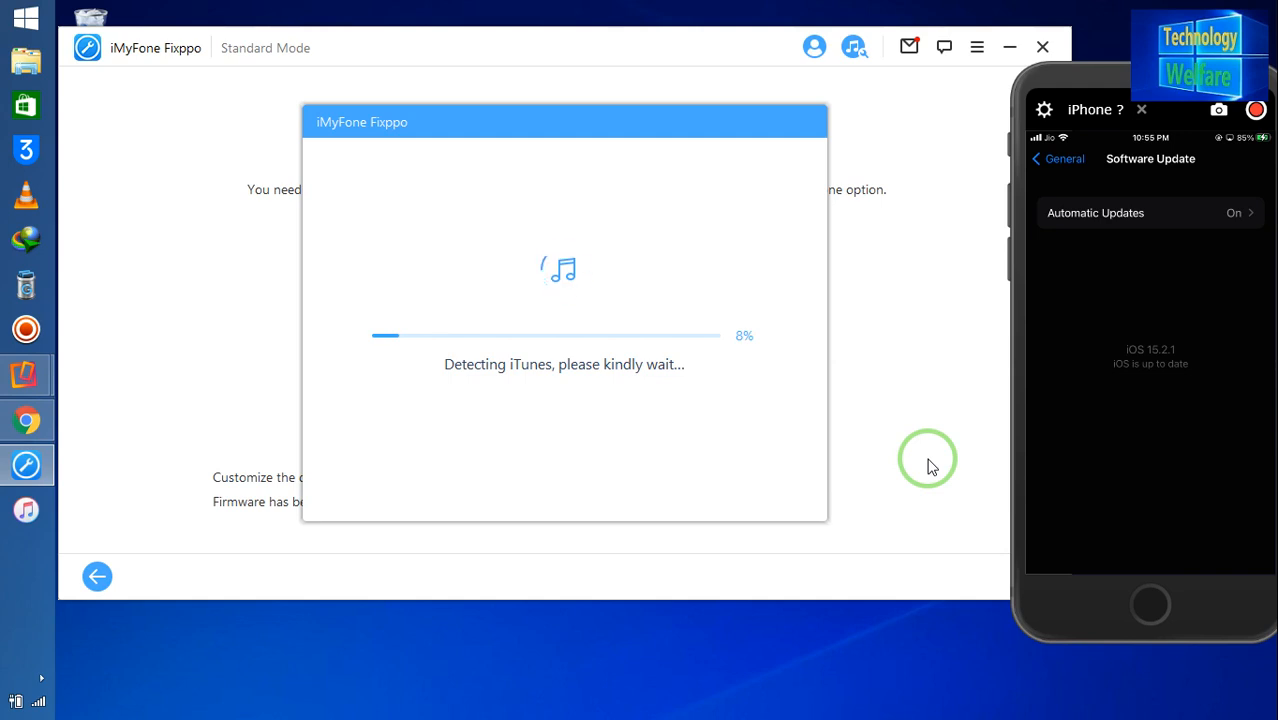
pyautogui.moveTo(120, 698)
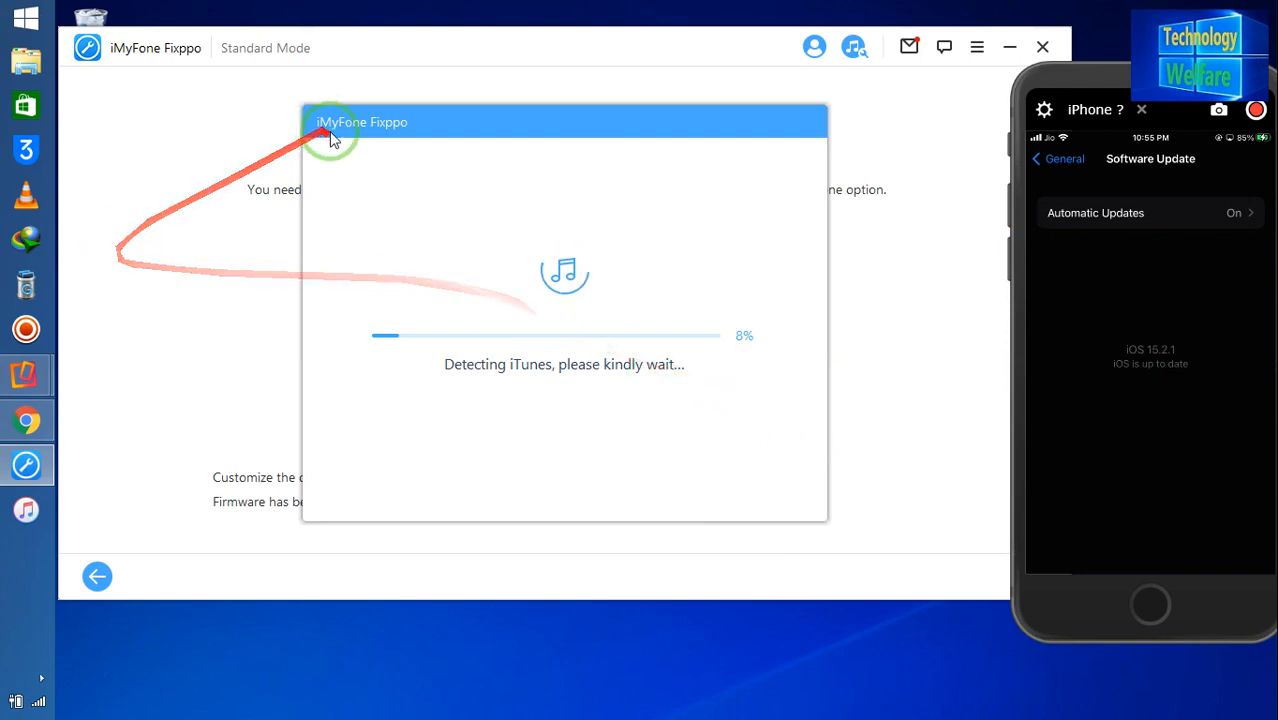
pyautogui.moveTo(362, 122); pyautogui.dragTo(676, 156)
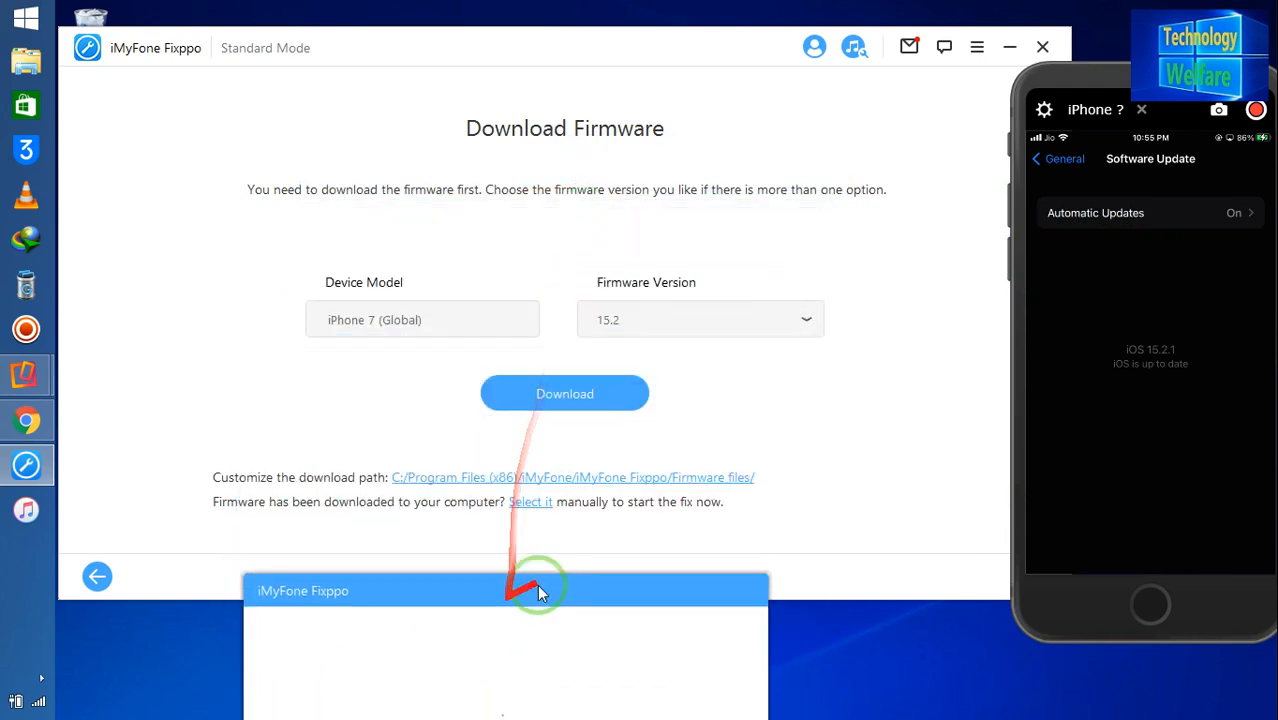
pyautogui.click(564, 392)
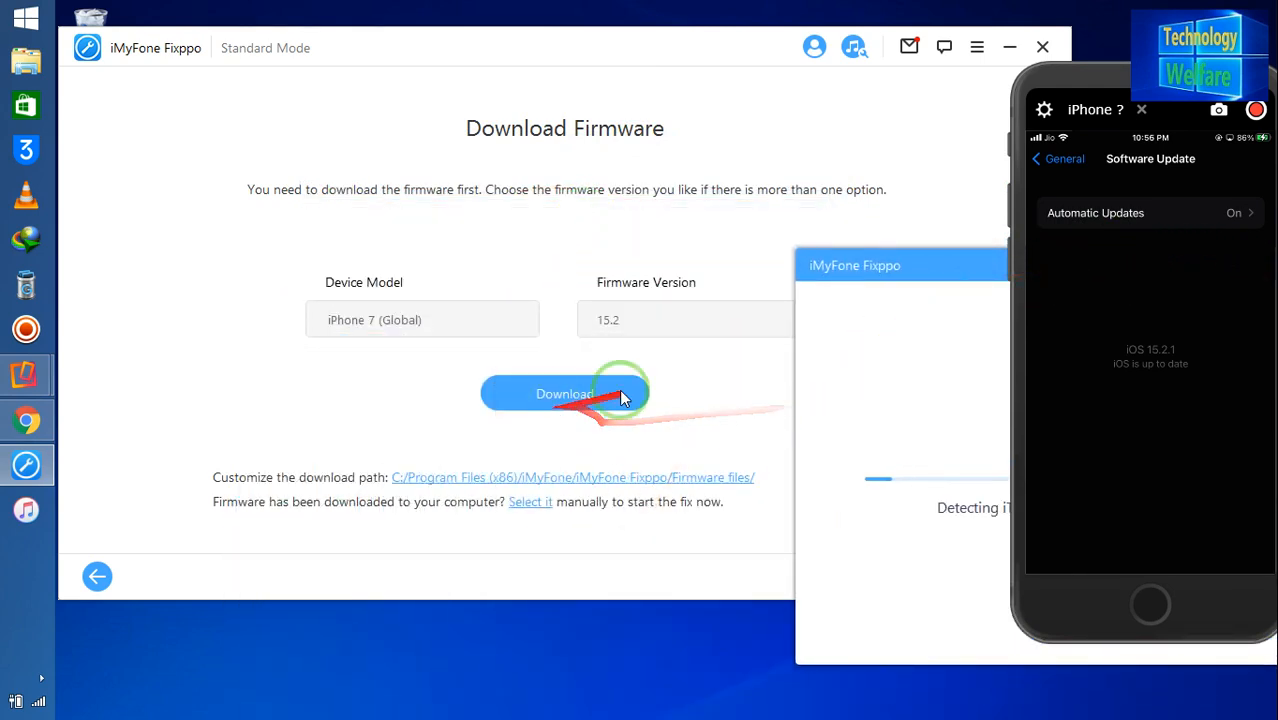